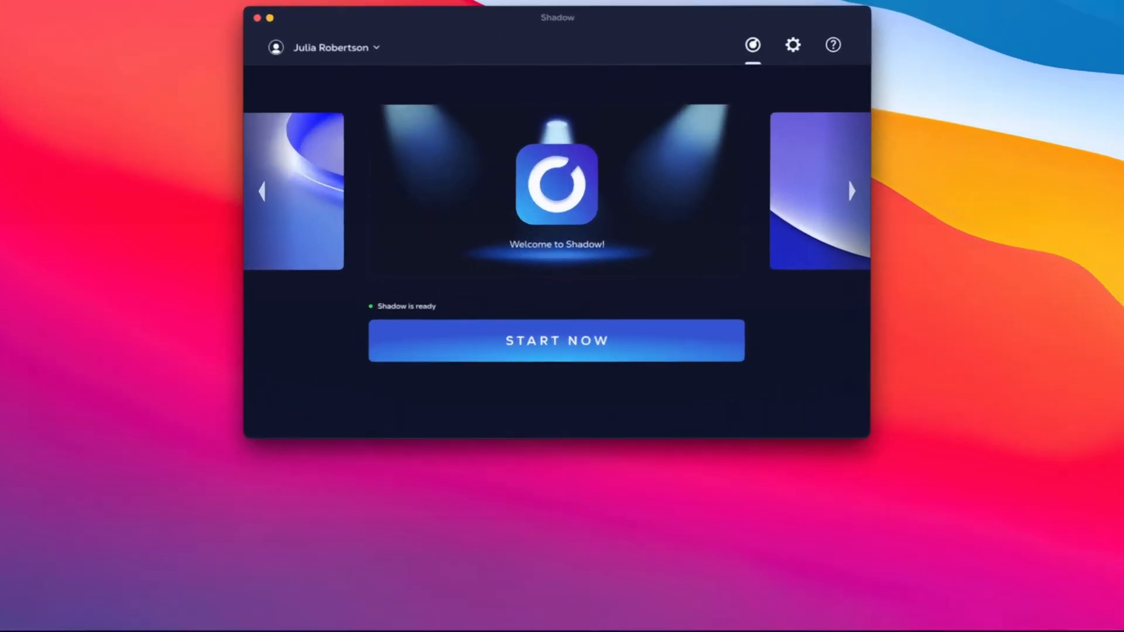
- Scroll through the shadow.tech homepage down to the product cards
left_click(556, 340)
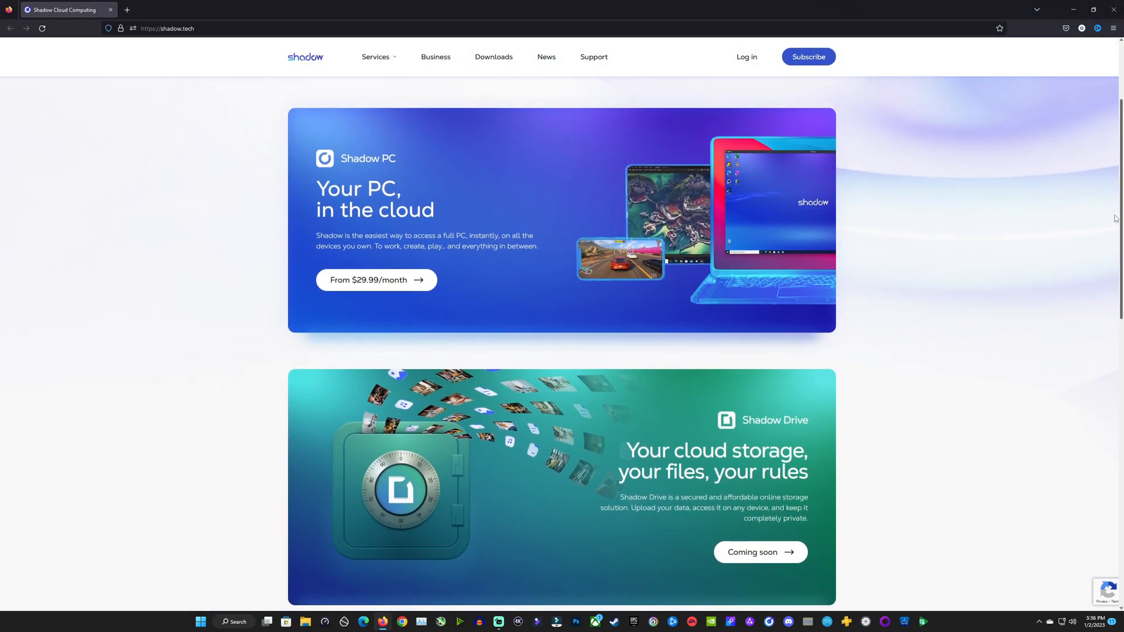
scroll("down", 3)
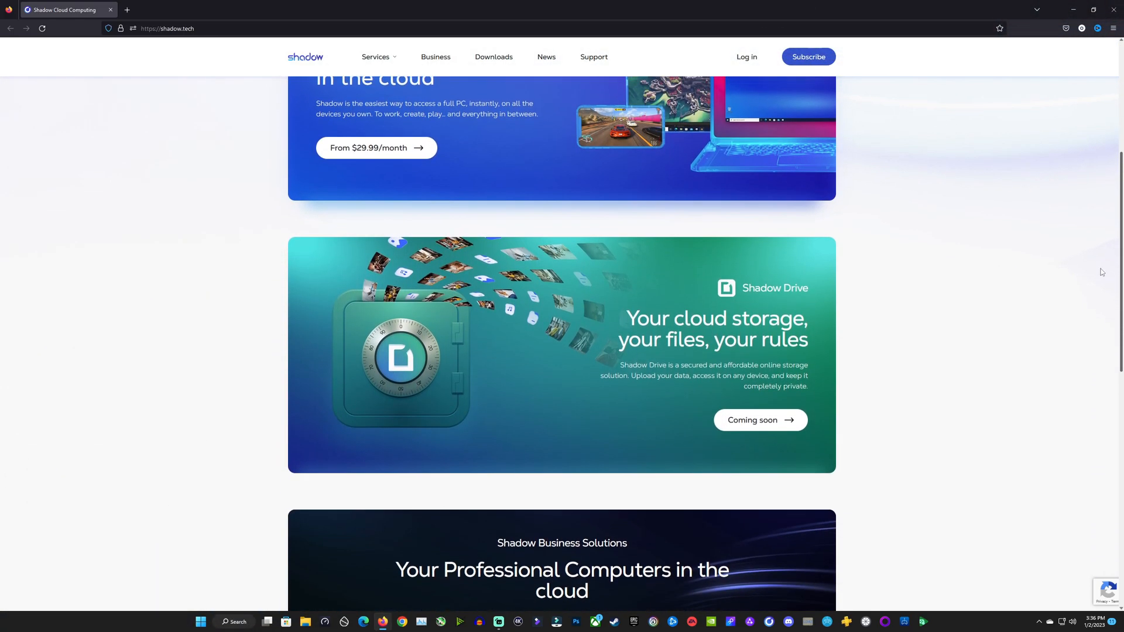
scroll("down", 3)
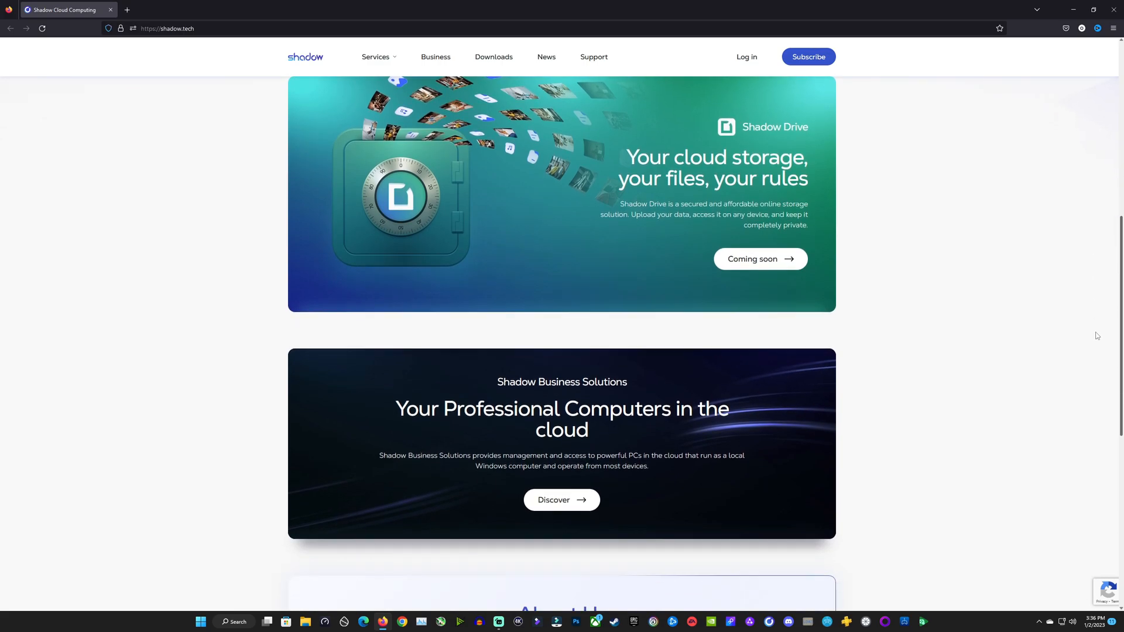
scroll("down", 3)
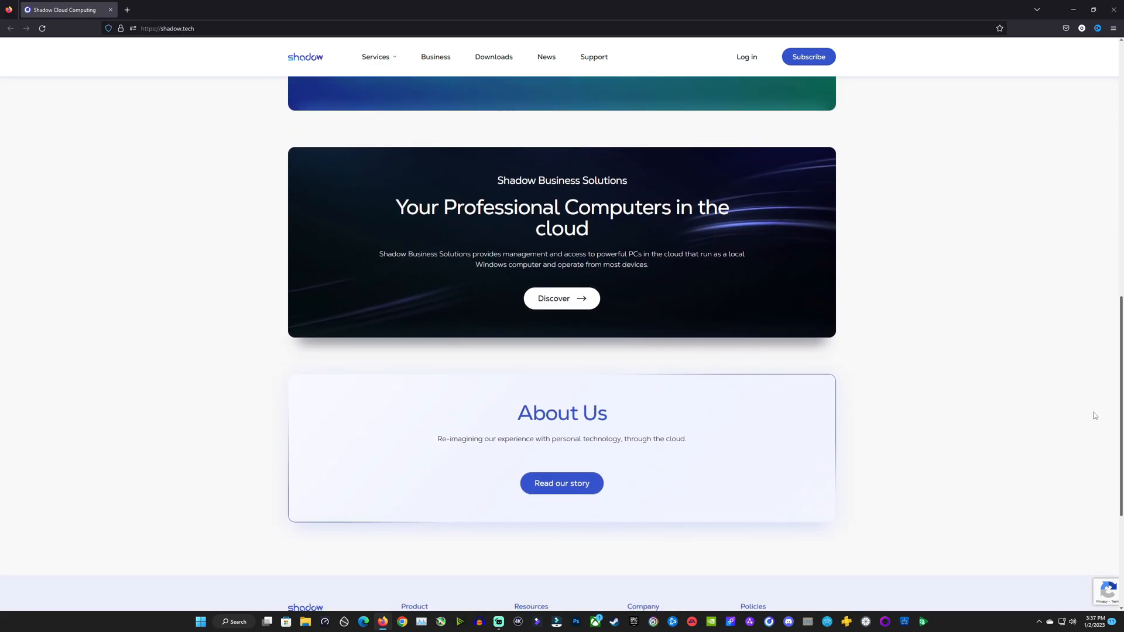
- Go to the Shadow PC product page and view the Connect anywhere device list
left_click(561, 298)
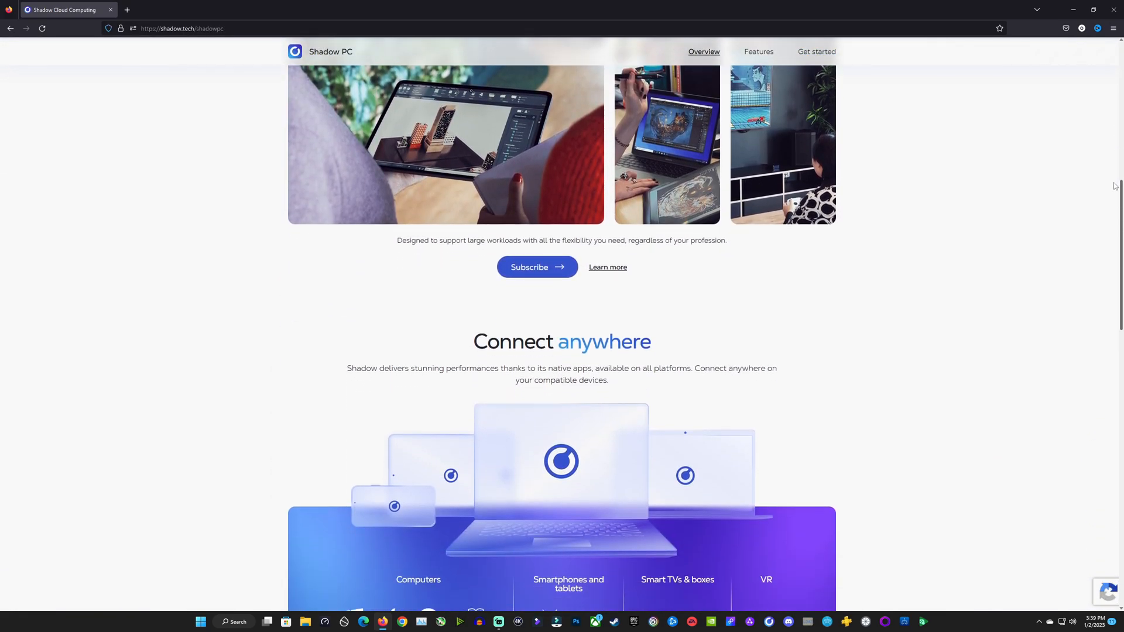
scroll("down", 3)
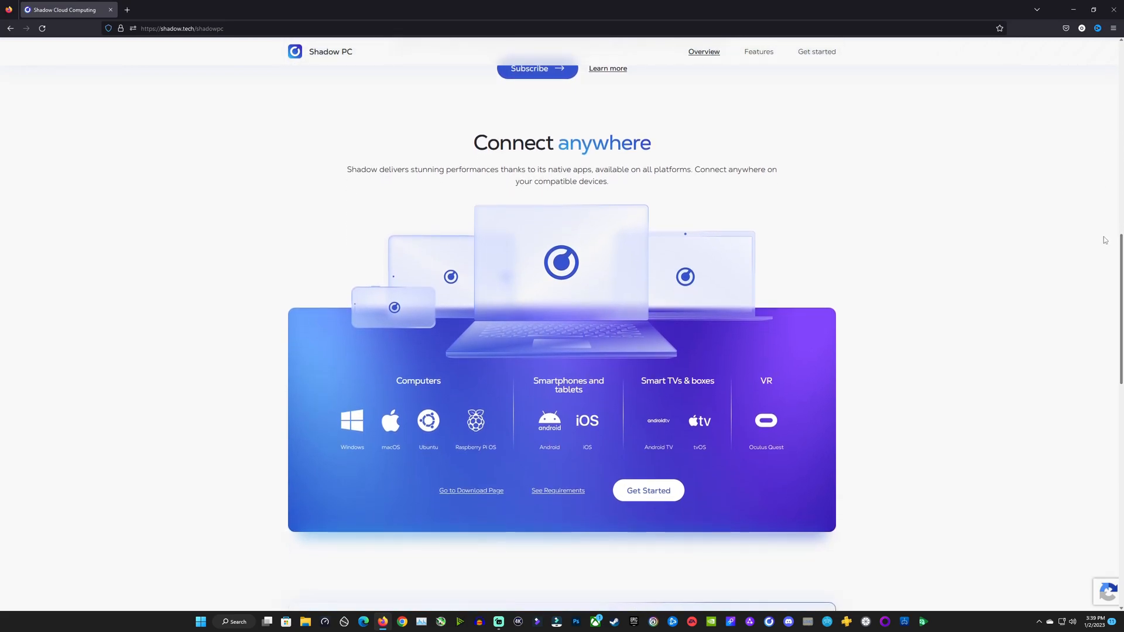
mouse_move(415, 435)
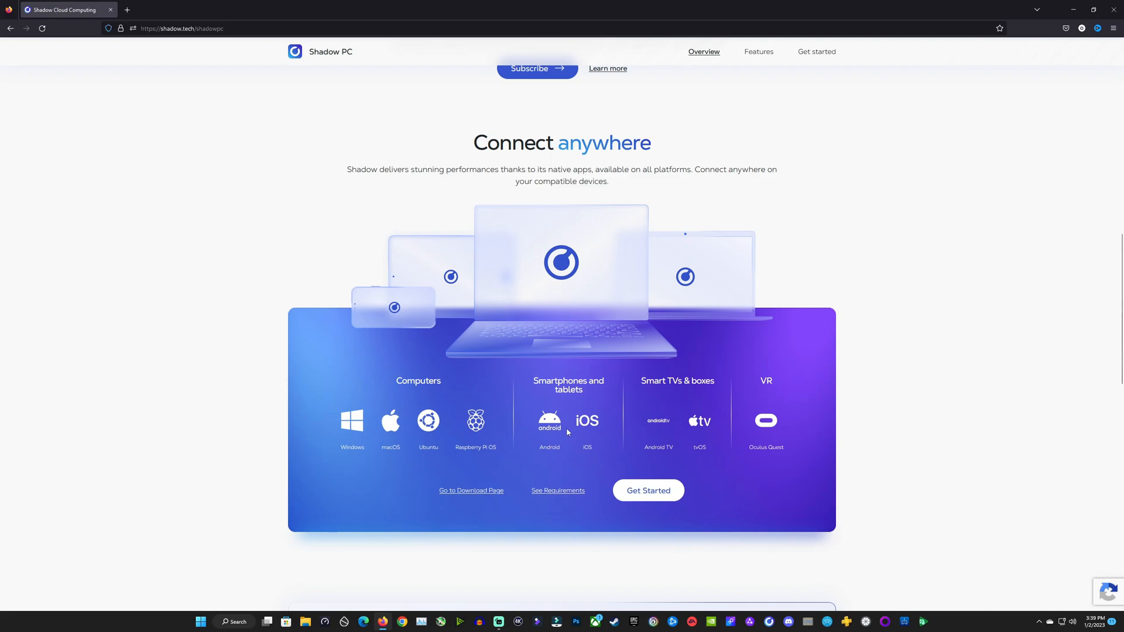
mouse_move(814, 467)
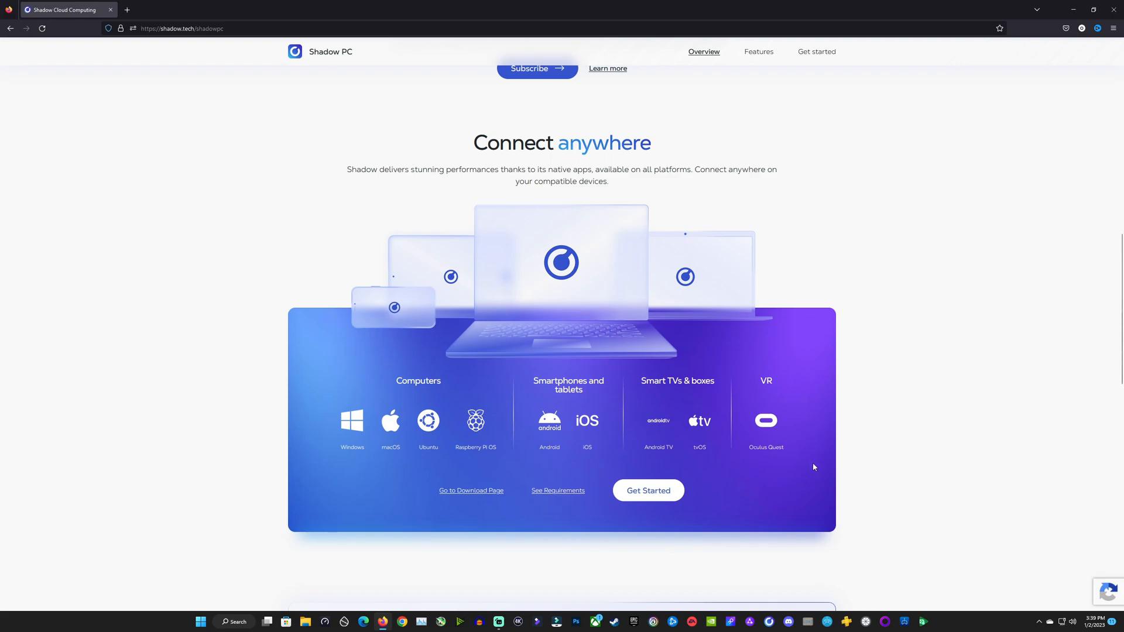
mouse_move(768, 482)
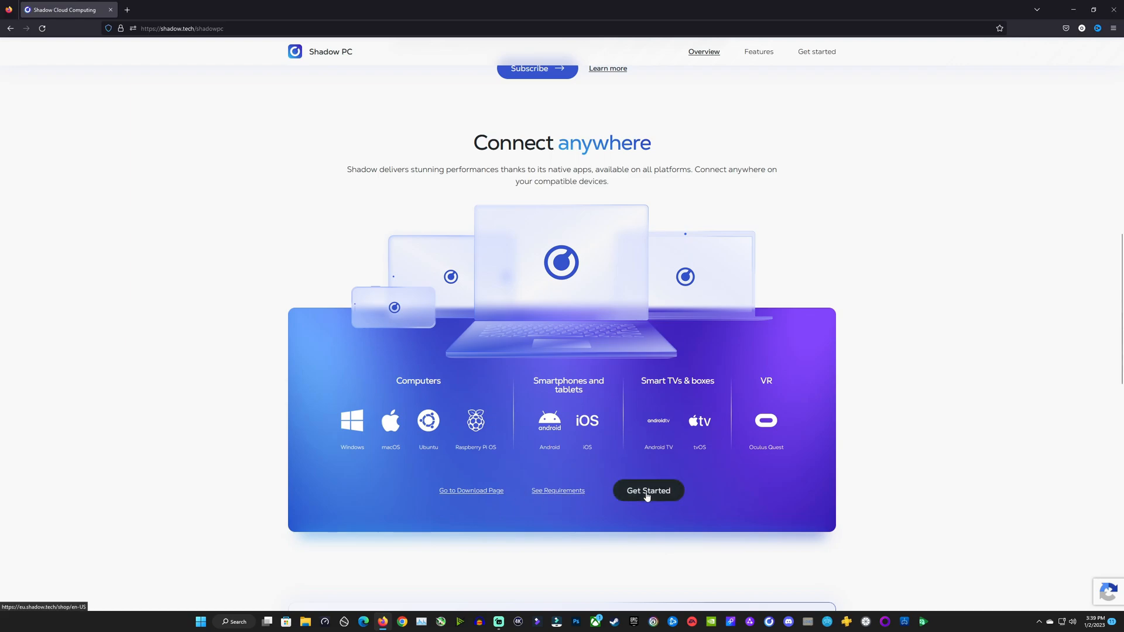
- Bring up the shop page with Shadow PC at $29.99 monthly and the Power Upgrade tier
left_click(647, 491)
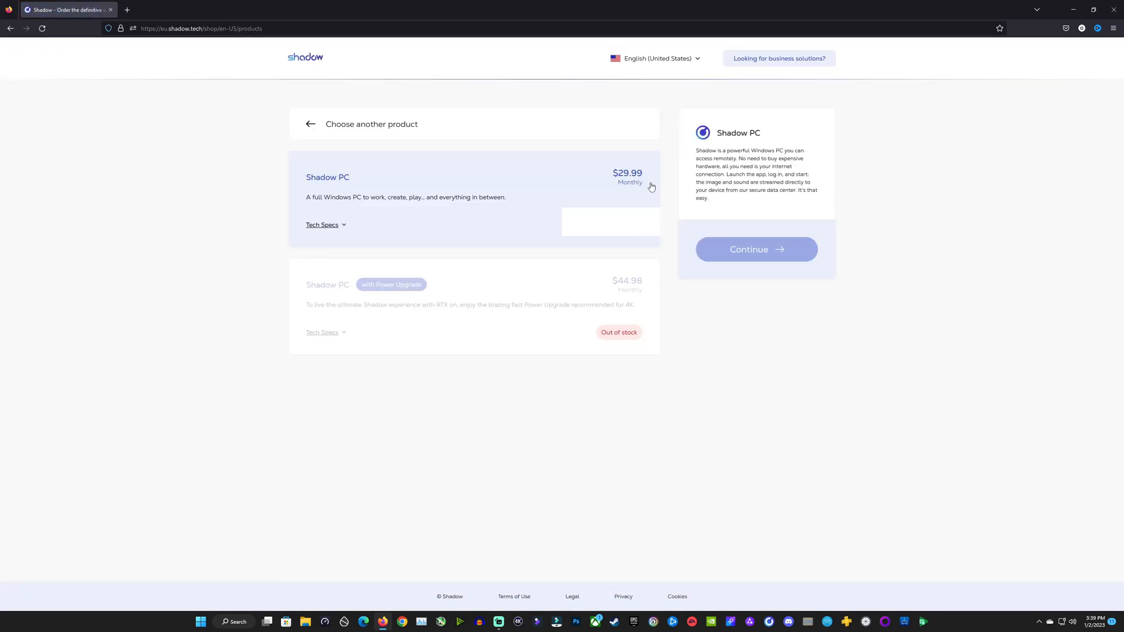
mouse_move(621, 260)
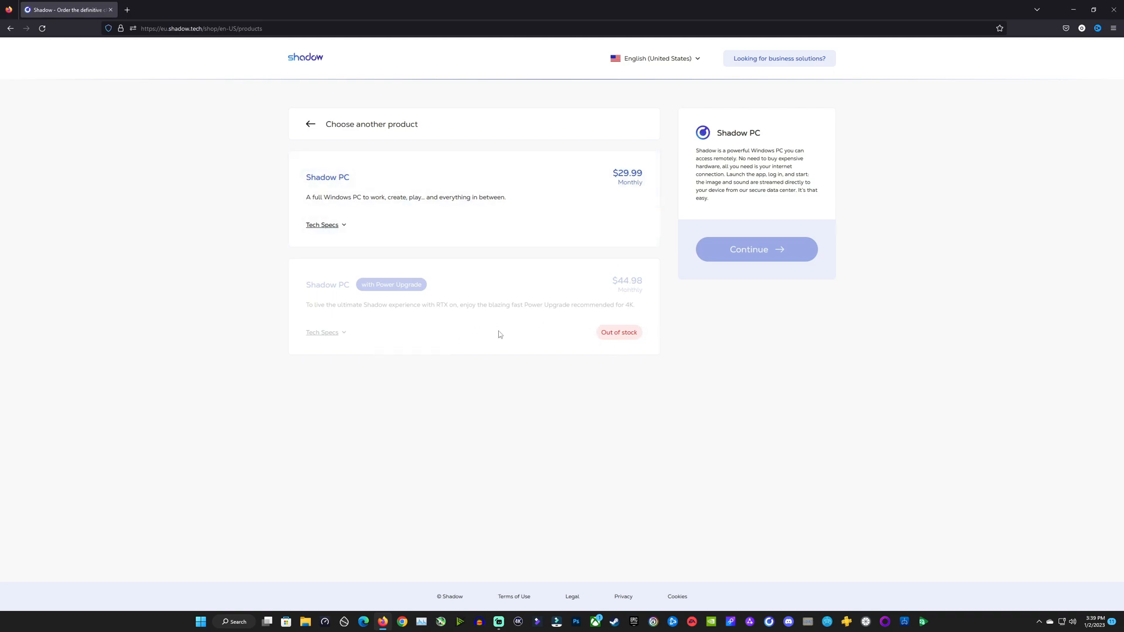
mouse_move(341, 339)
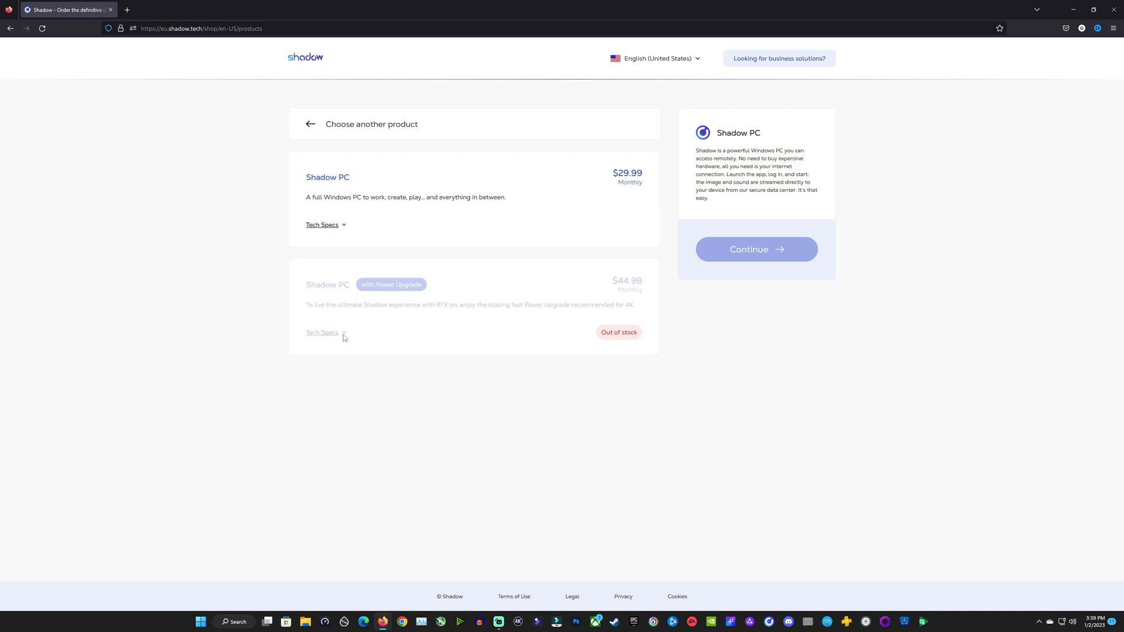
mouse_move(479, 341)
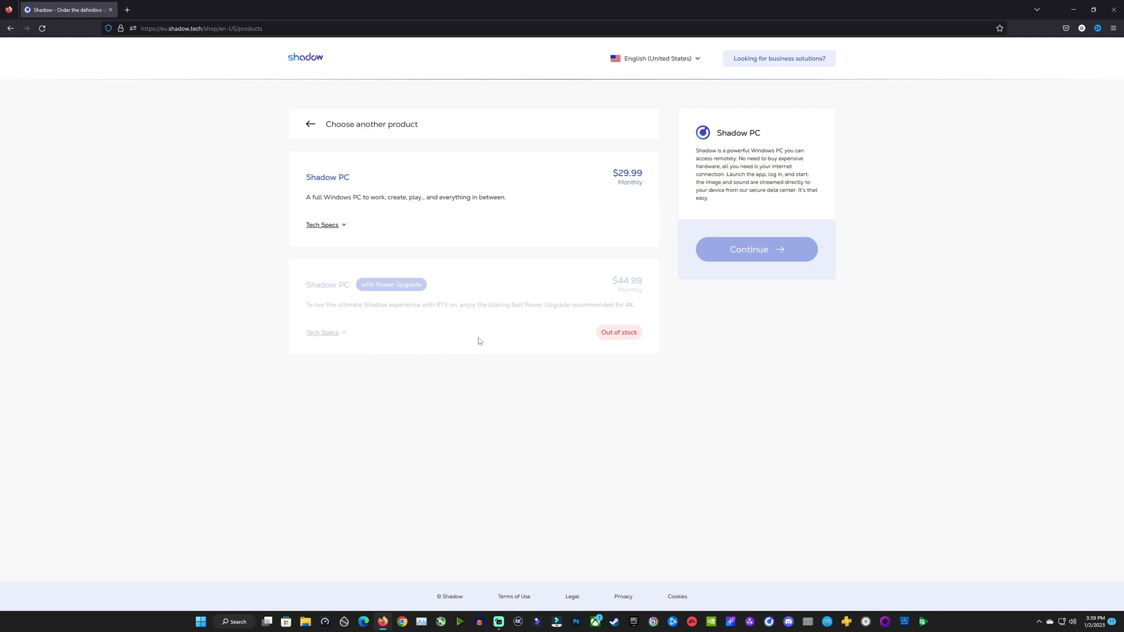
- View the Power Upgrade subscription overview and its extra storage options up to 5 TB
left_click(755, 248)
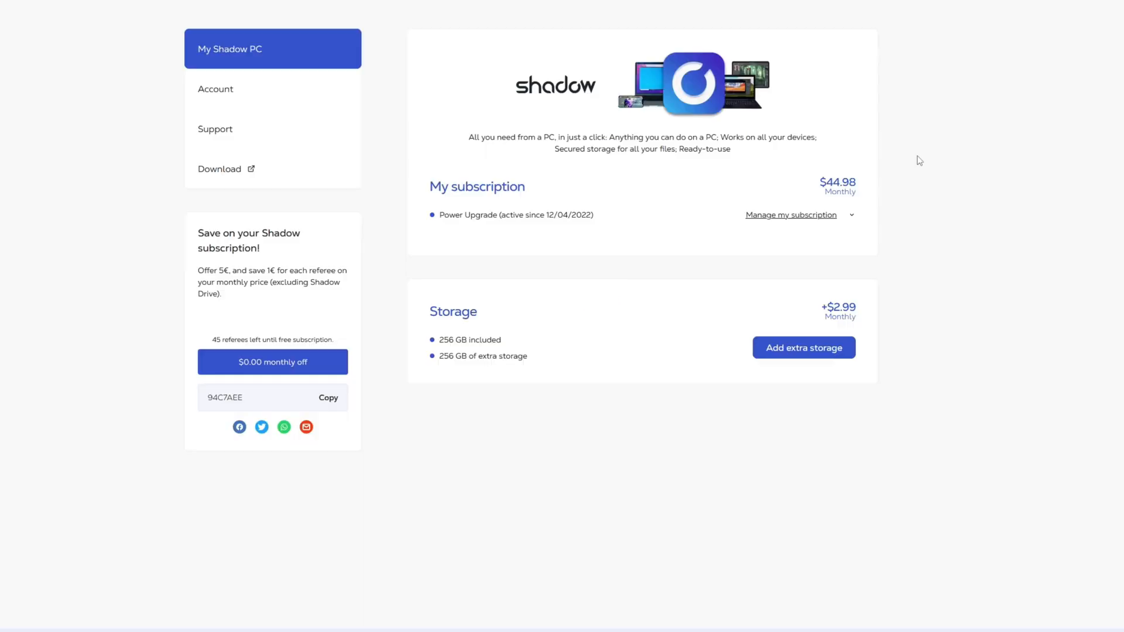
mouse_move(836, 213)
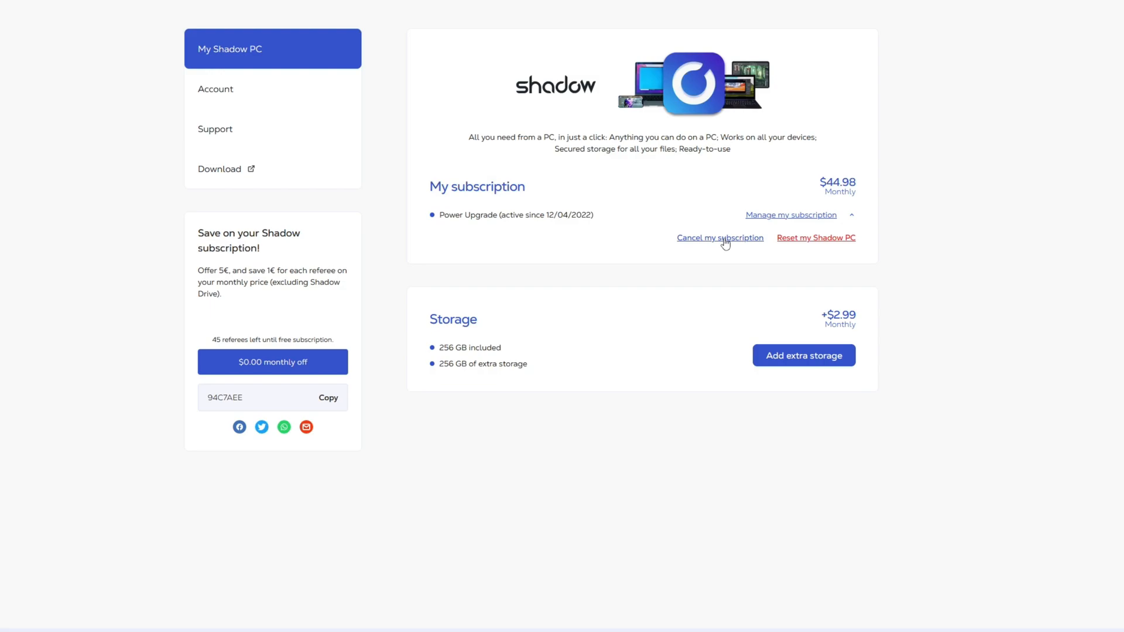
mouse_move(803, 356)
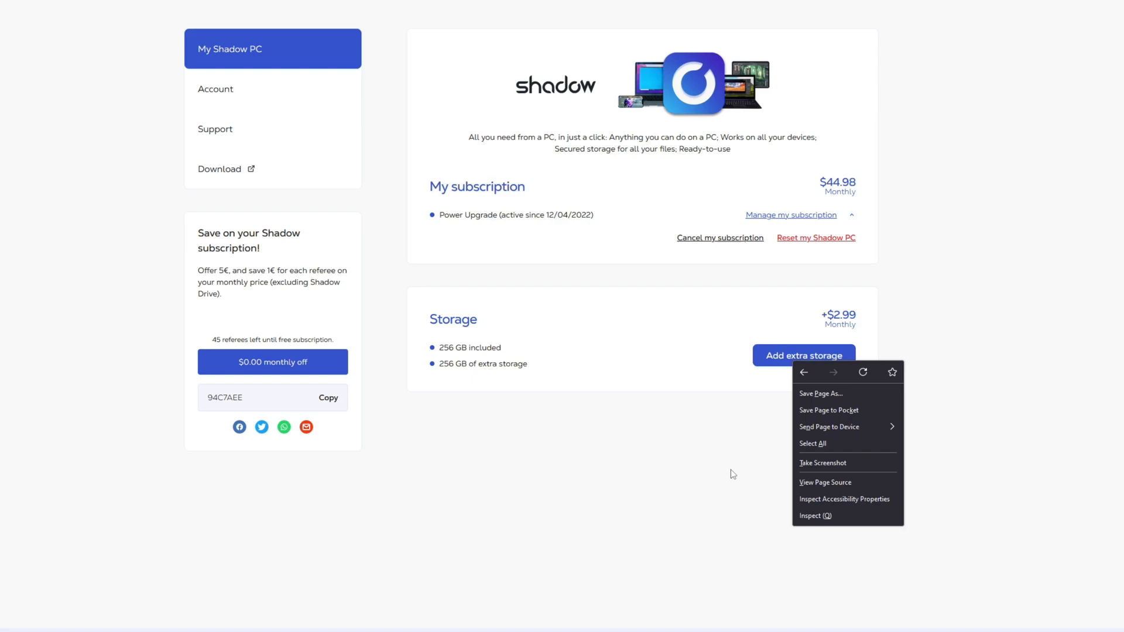
left_click(804, 356)
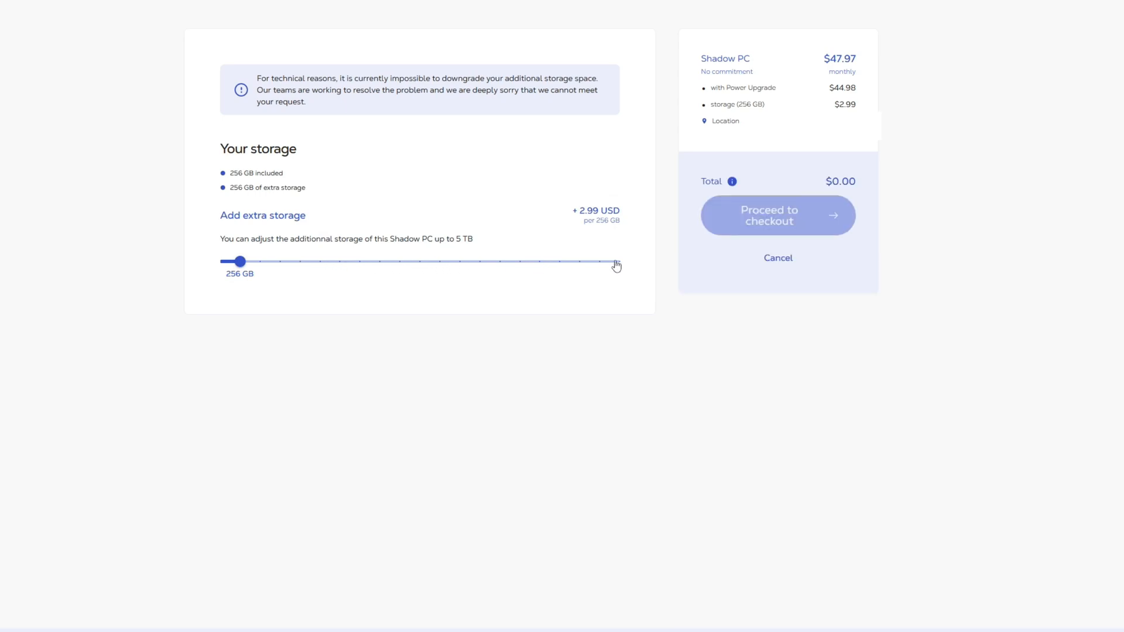
mouse_move(94, 254)
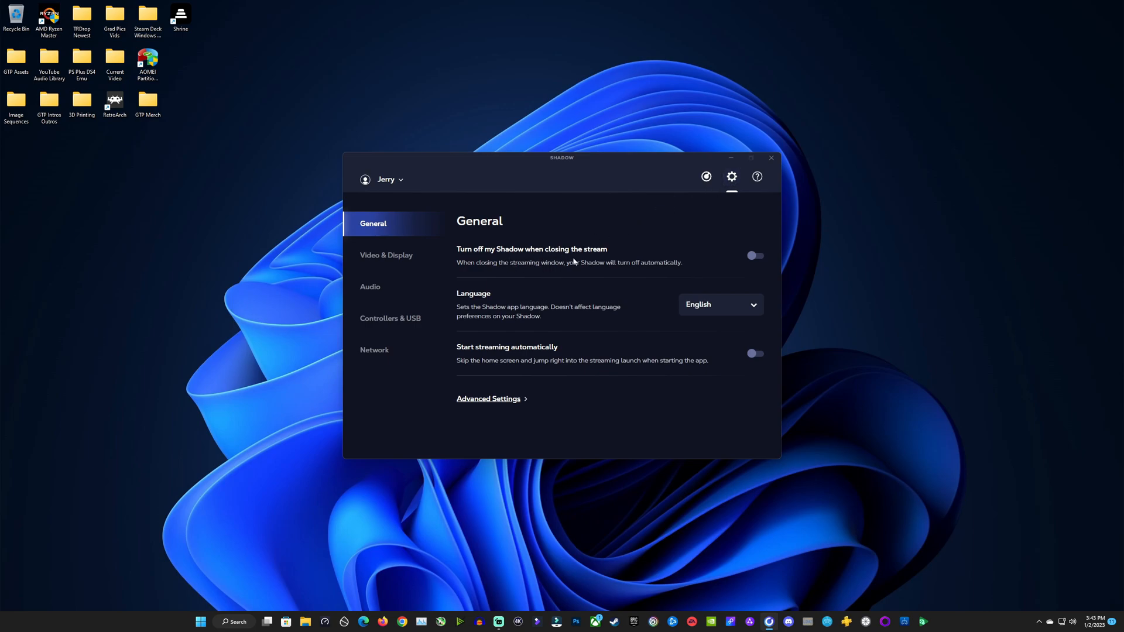
mouse_move(530, 287)
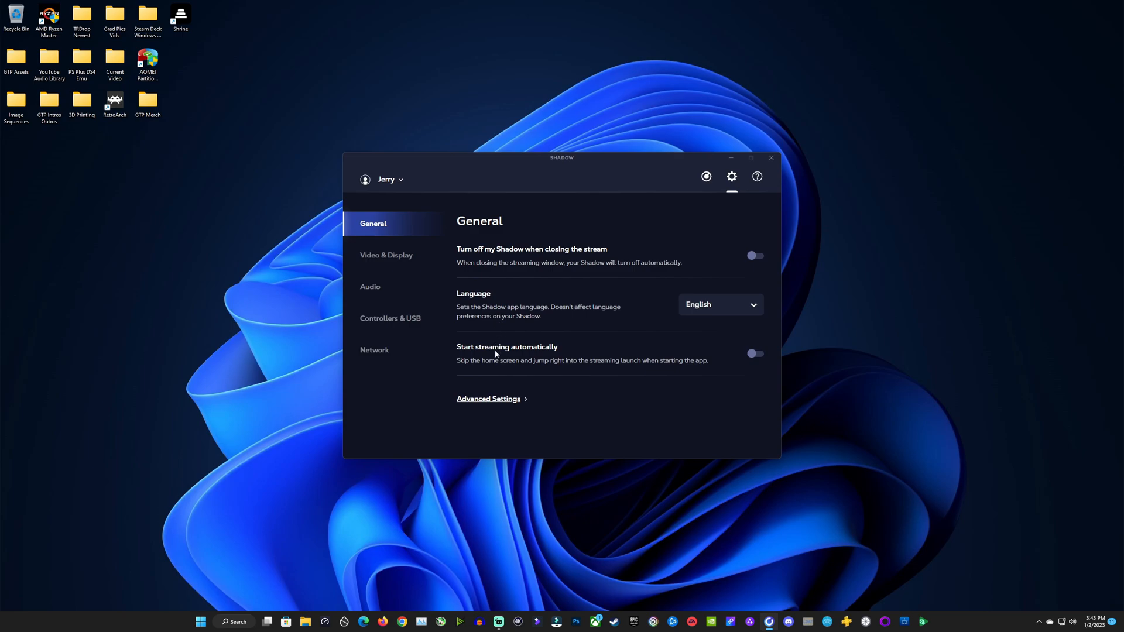
mouse_move(596, 369)
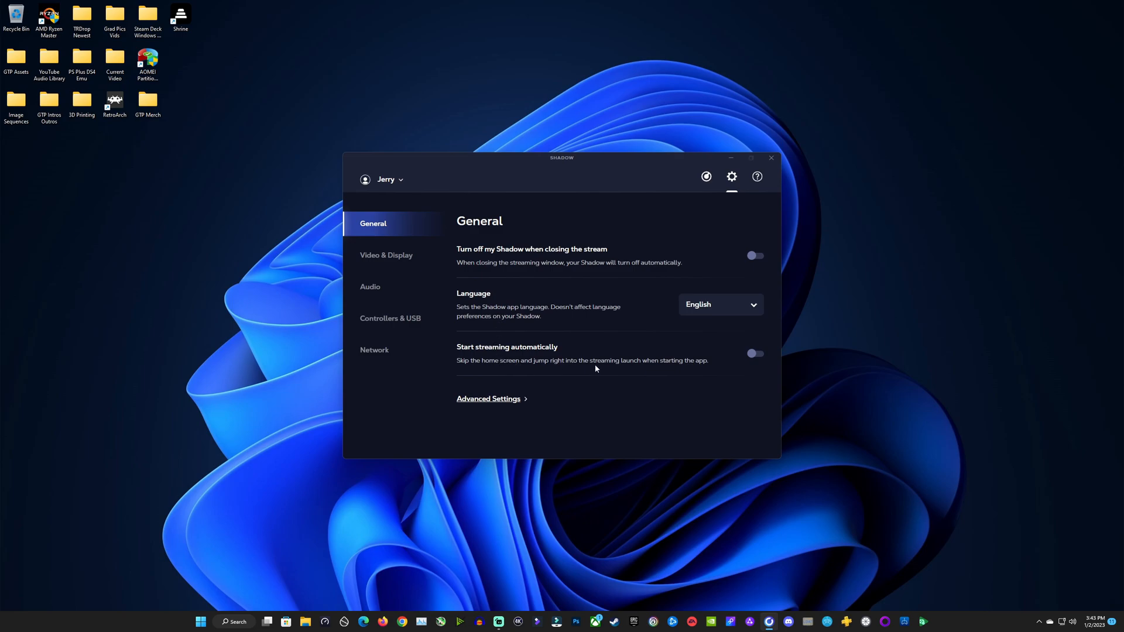
mouse_move(719, 407)
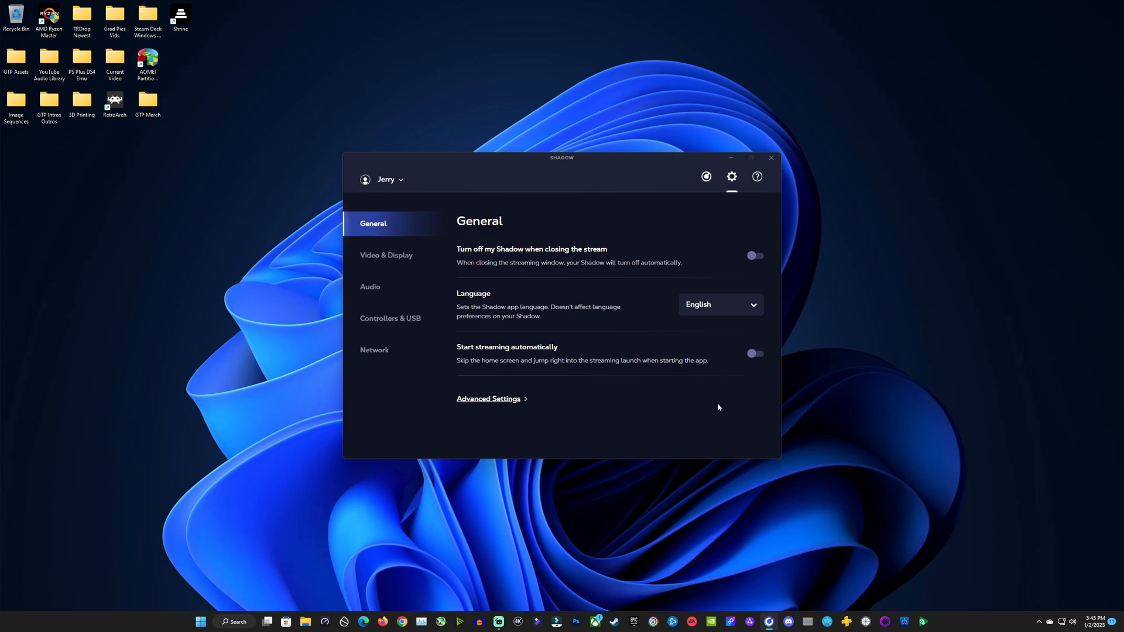
- Expand the advanced General settings showing Quick Menu enabled and settings reset
left_click(488, 398)
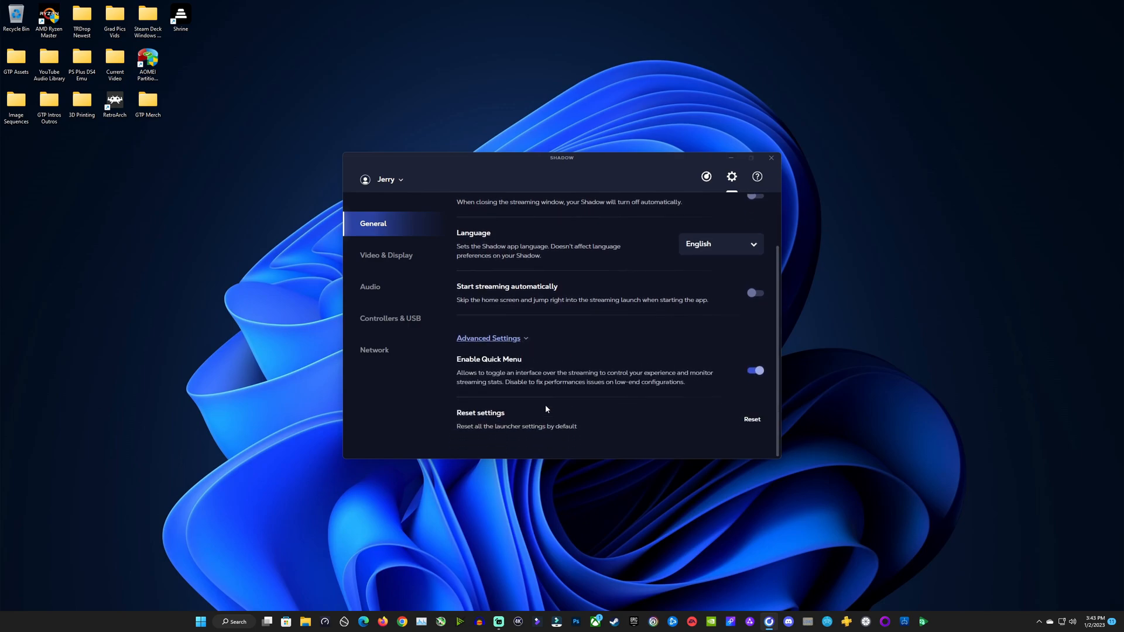
- In Video & Display, toggle start in full screen on and off, then expand advanced options
left_click(386, 256)
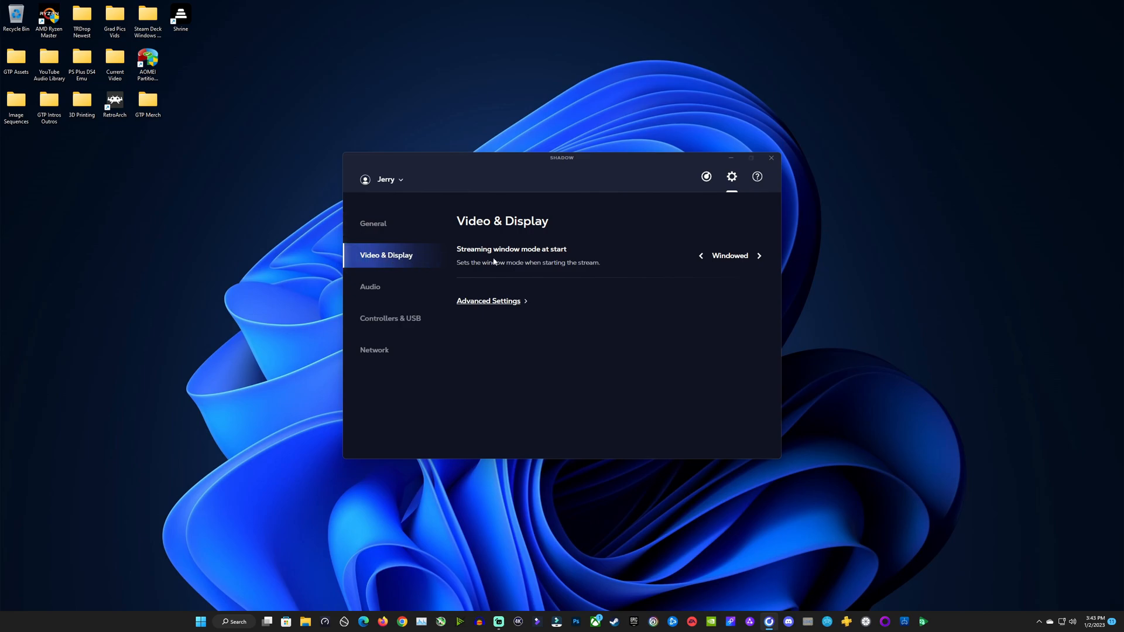
left_click(702, 256)
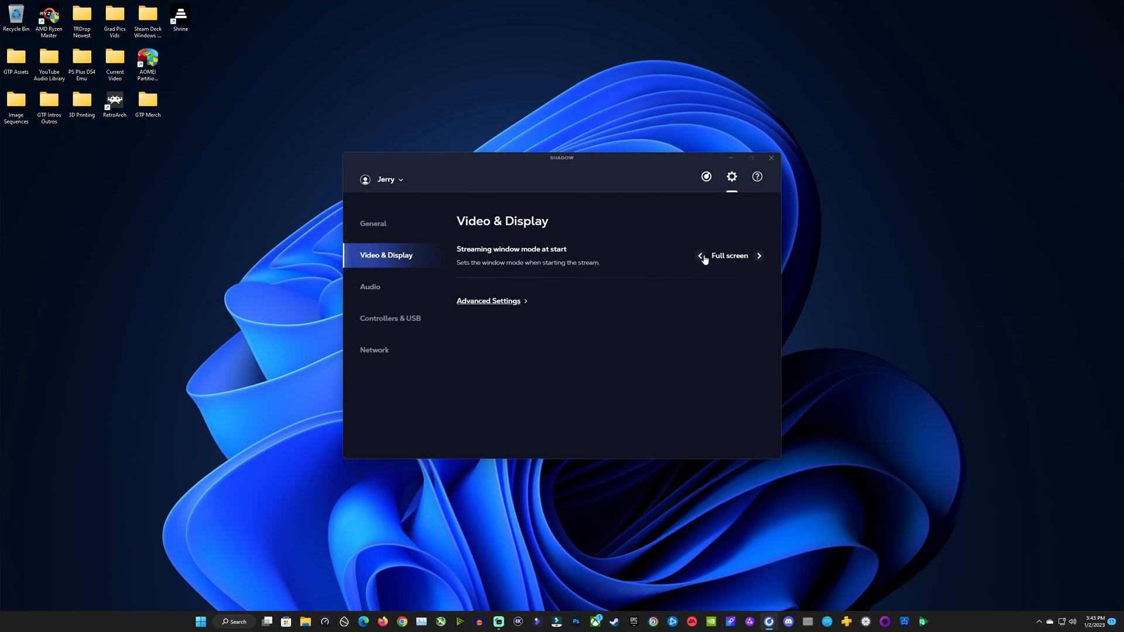
left_click(702, 256)
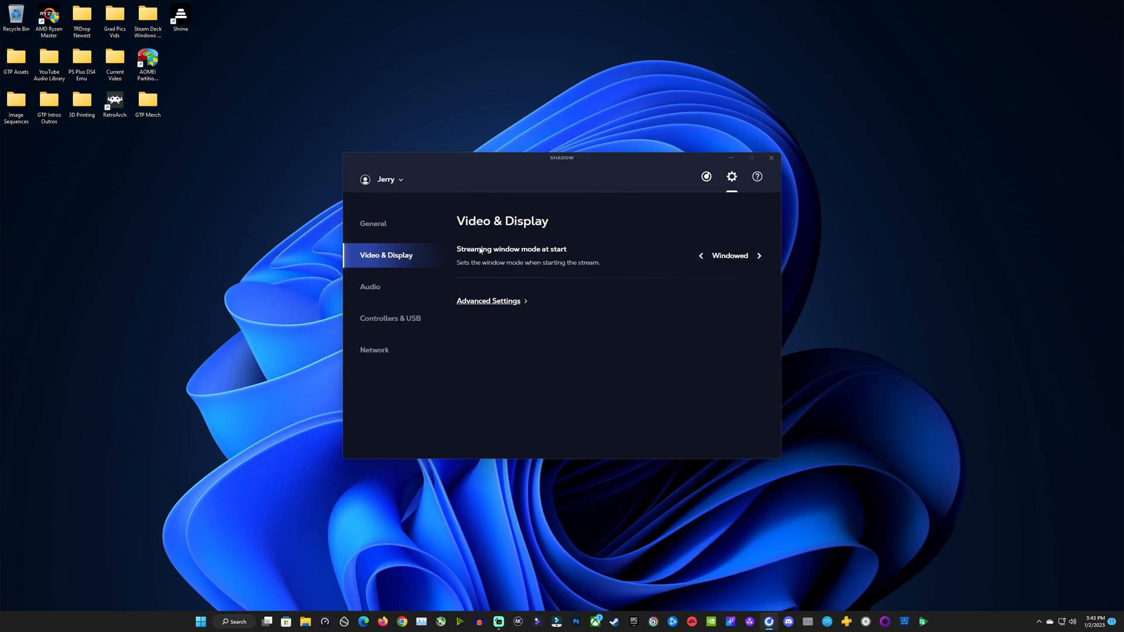
left_click(489, 300)
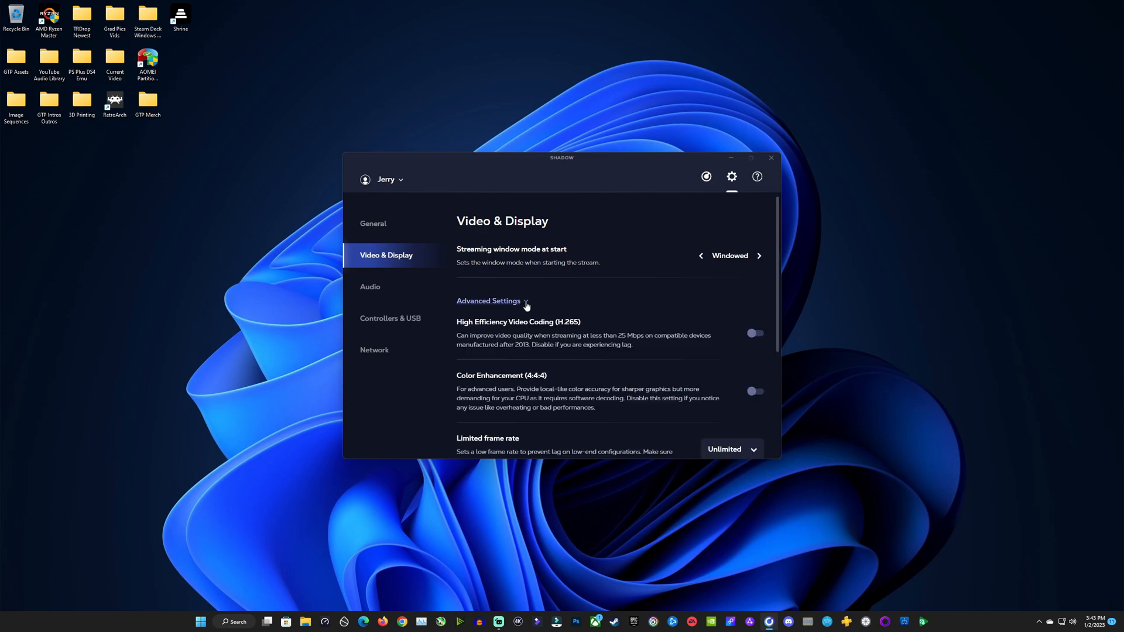
mouse_move(574, 356)
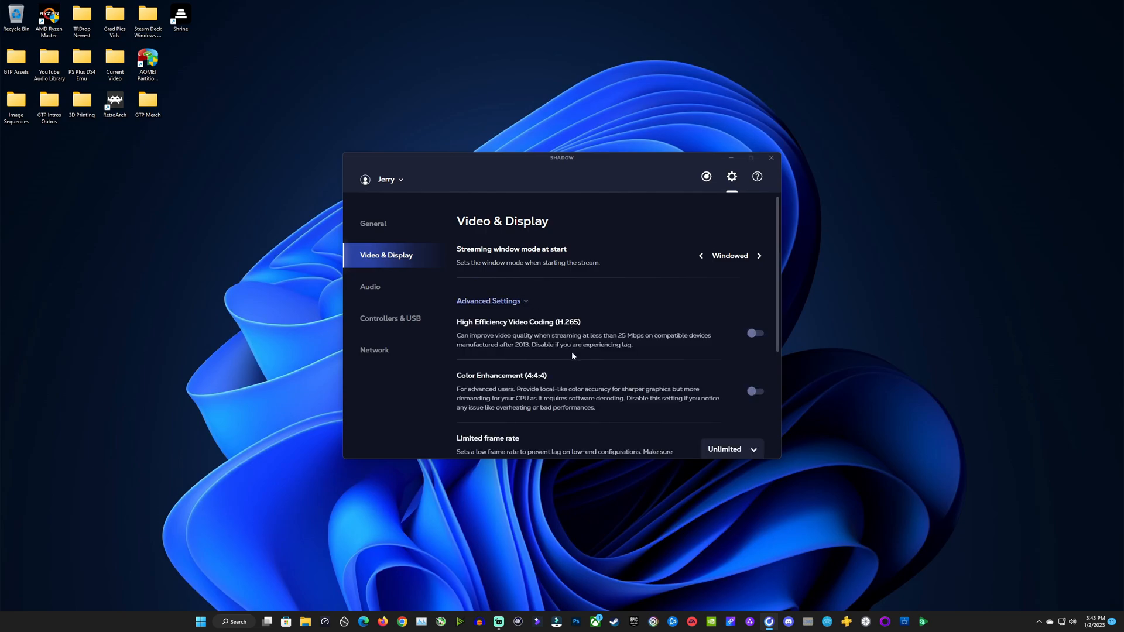
- Keep the frame rate limit at Unlimited and review the Debug renderer and decoder options
scroll("down", 3)
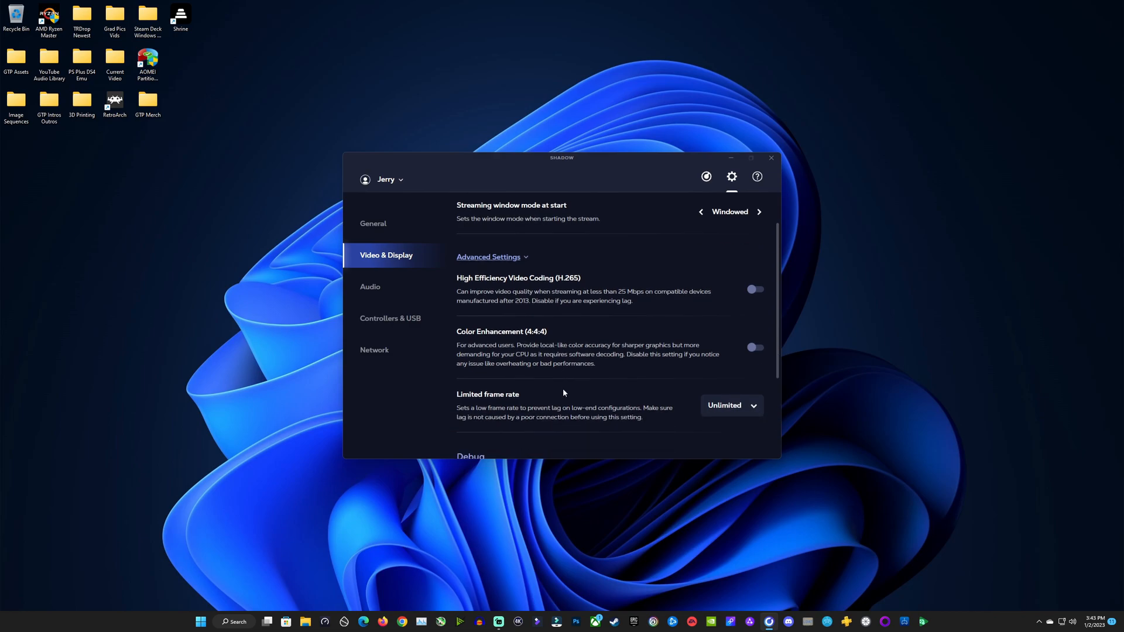
scroll("down", 3)
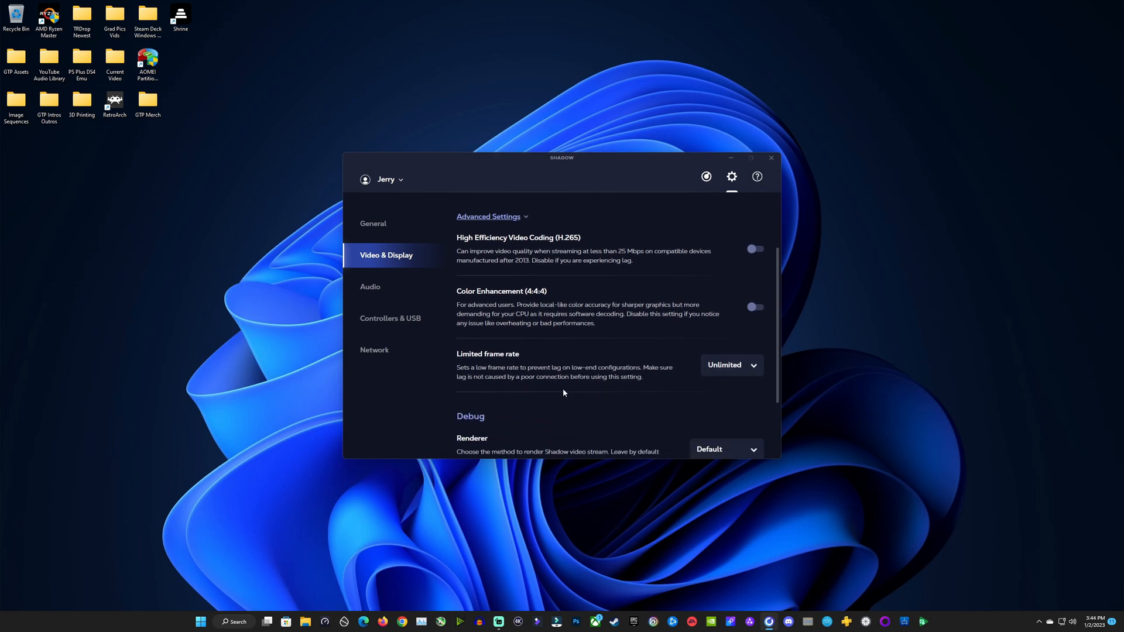
left_click(731, 366)
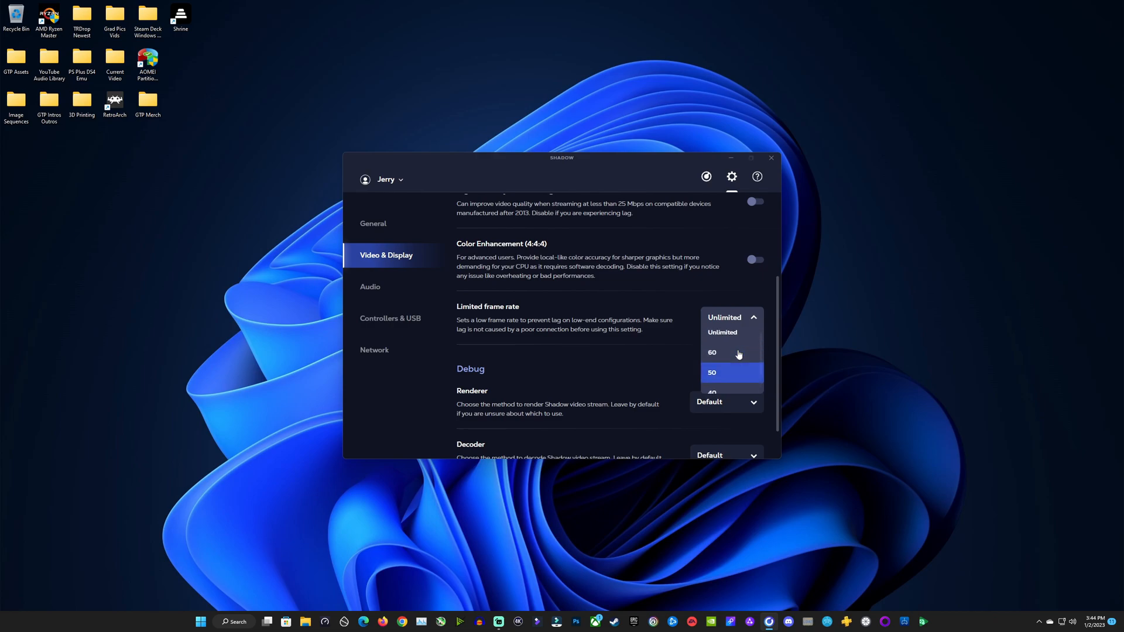
left_click(731, 317)
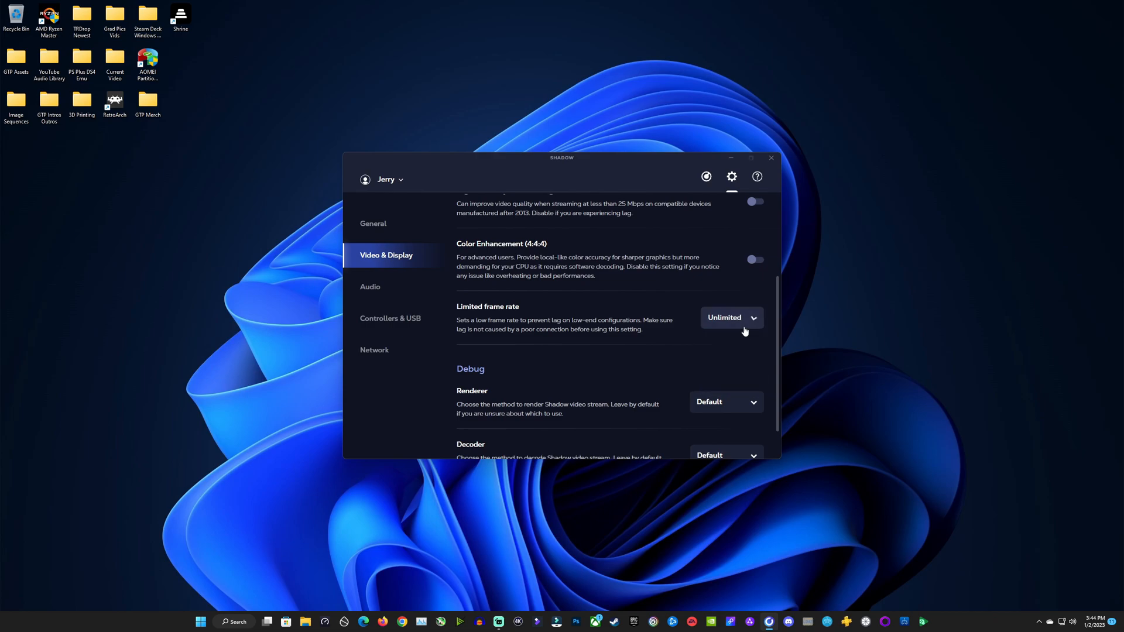
mouse_move(725, 321)
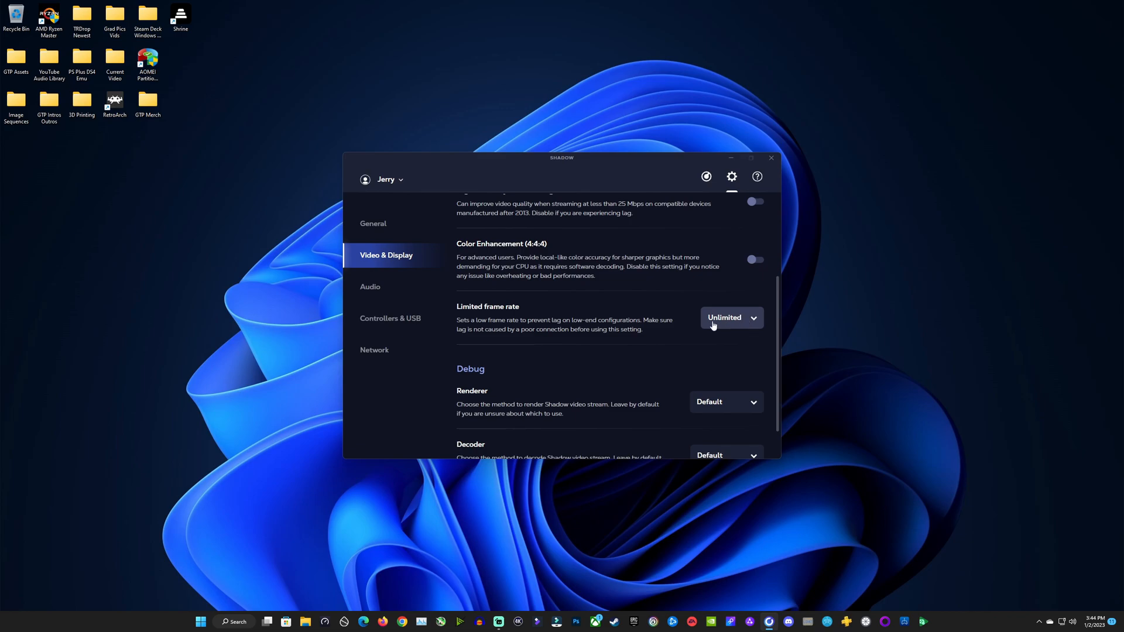
scroll("down", 3)
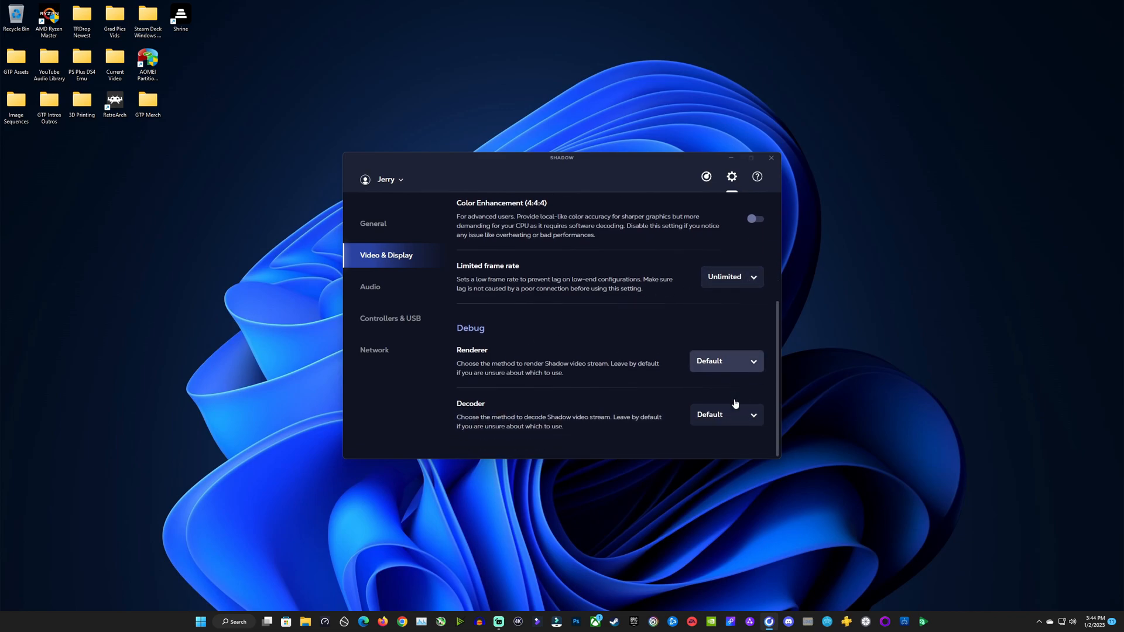
- Check Audio quality is Regular, then view the Controllers & USB settings
left_click(371, 287)
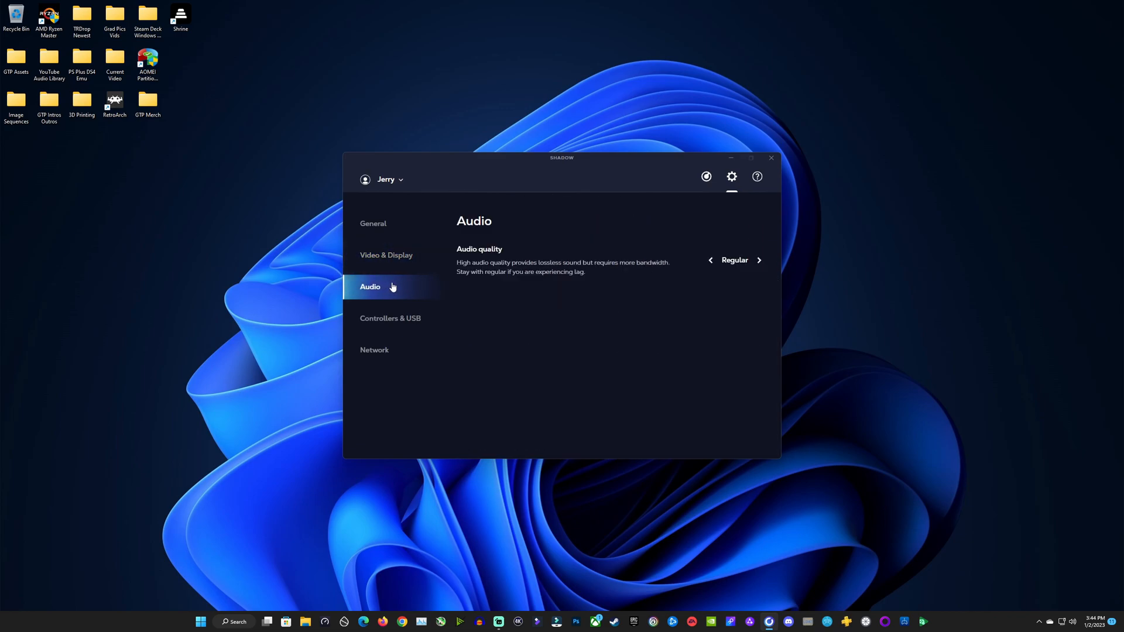
mouse_move(668, 264)
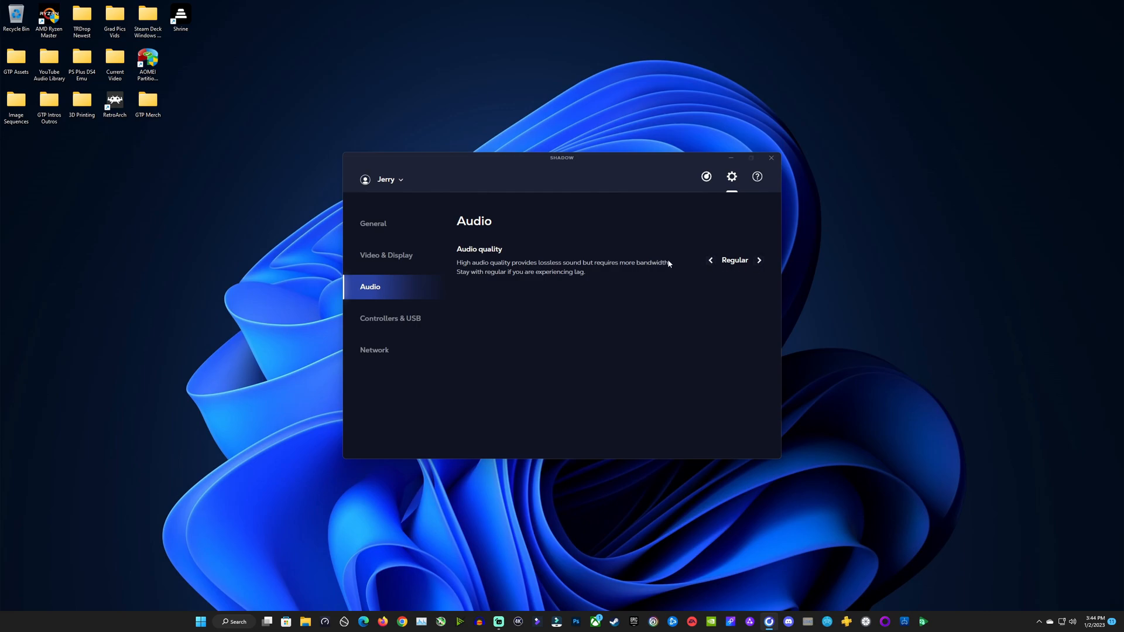
left_click(391, 319)
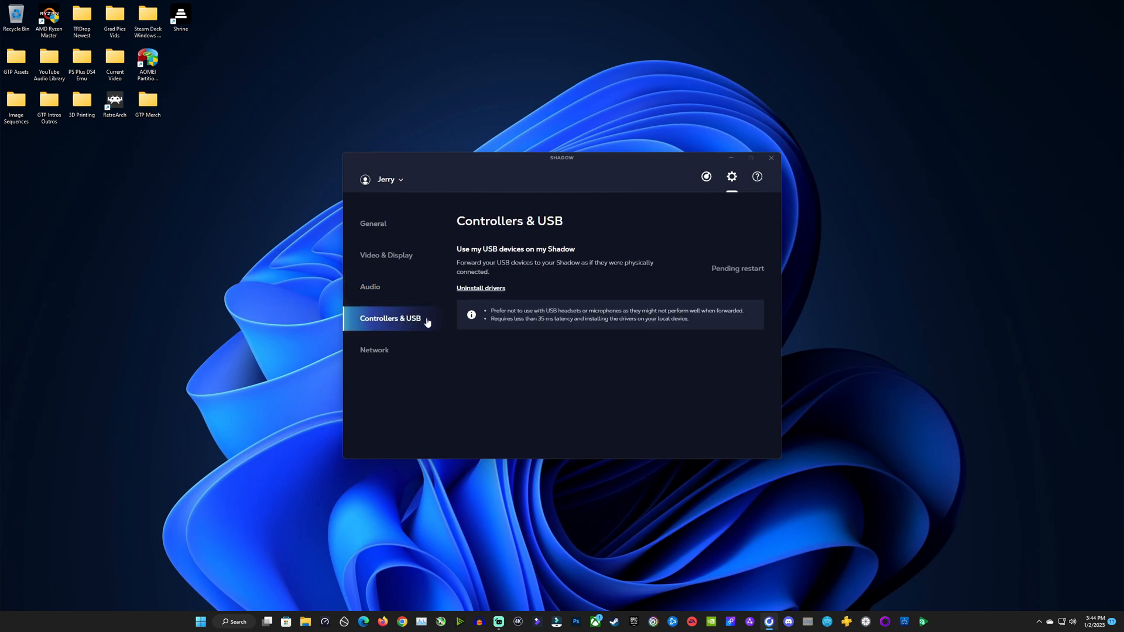
mouse_move(765, 276)
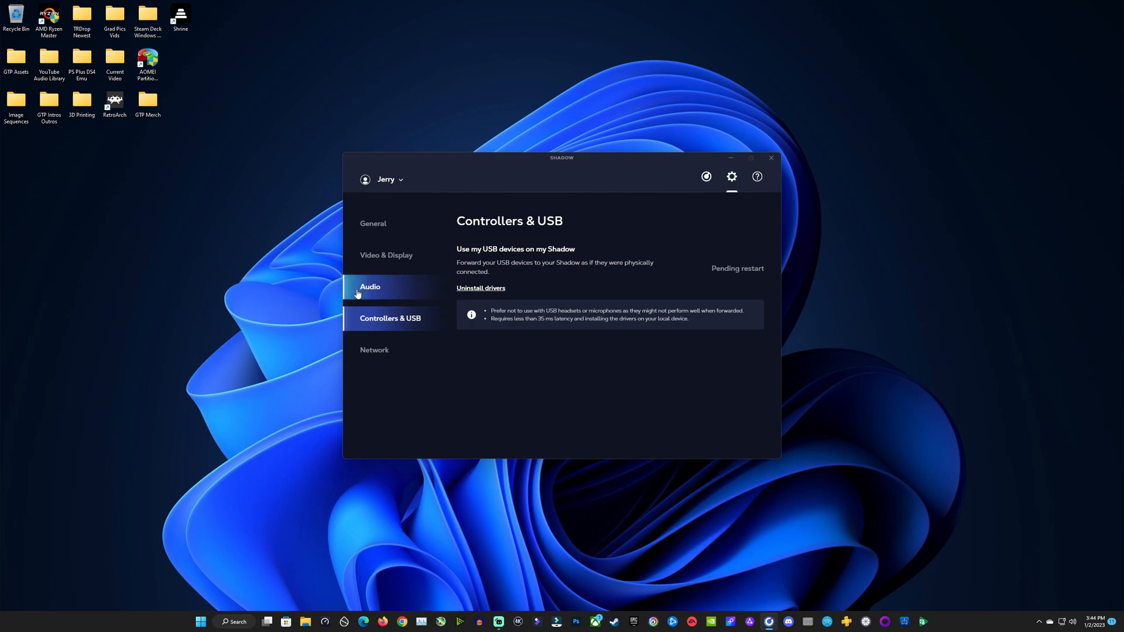
- View the Network settings with the custom 60 Mbps maximum bit rate
left_click(375, 350)
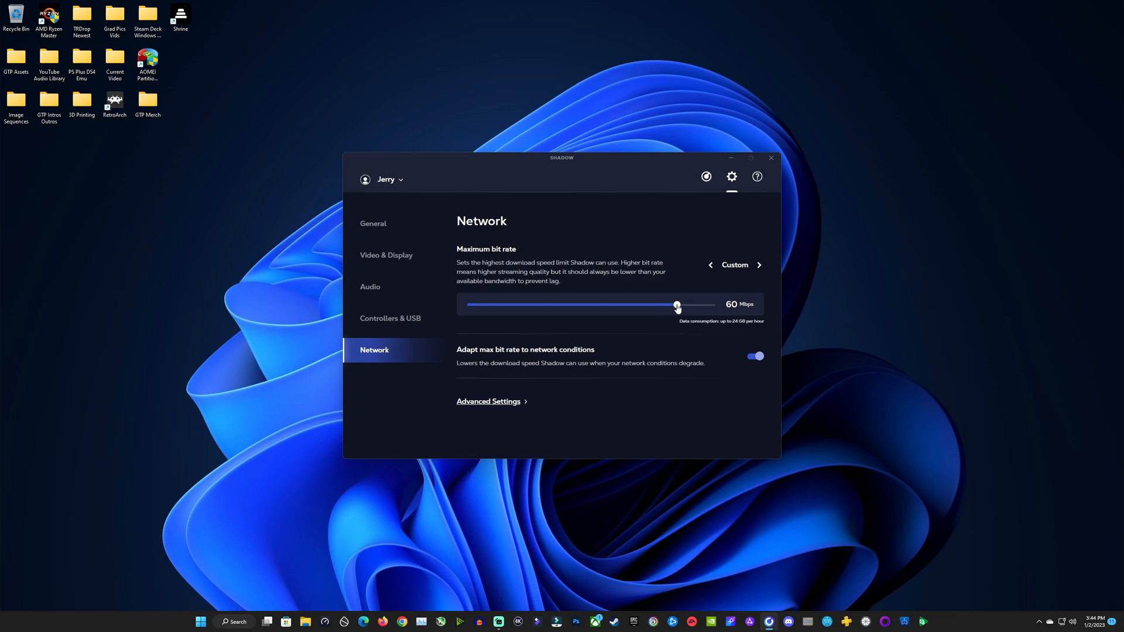
mouse_move(596, 427)
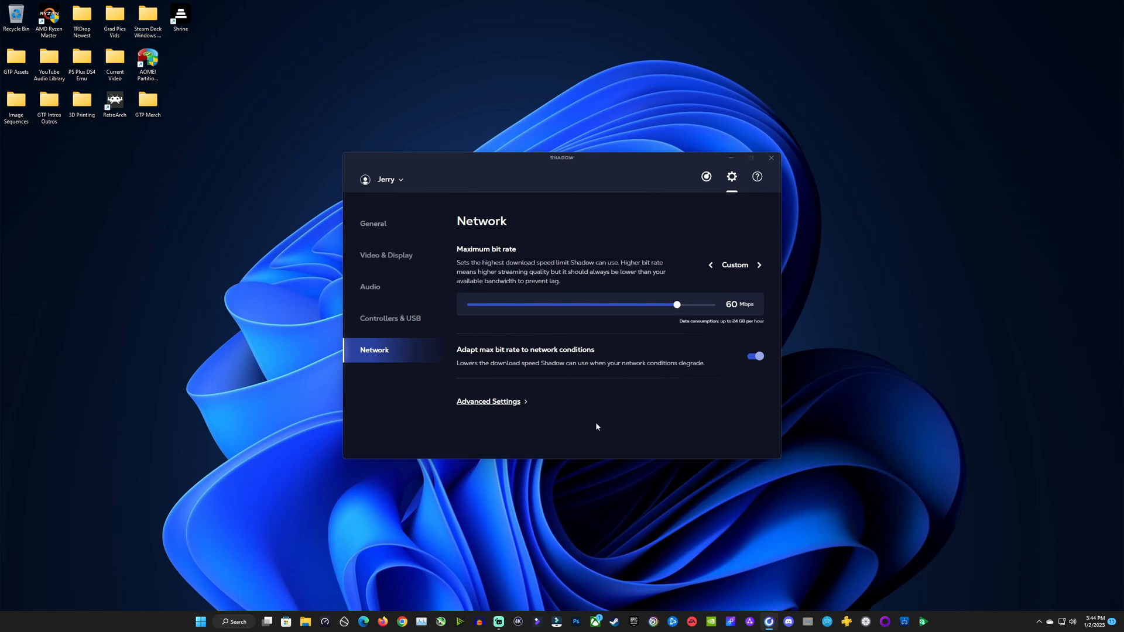
- Return to the home screen and launch the Shadow cloud PC session with START NOW
left_click(706, 177)
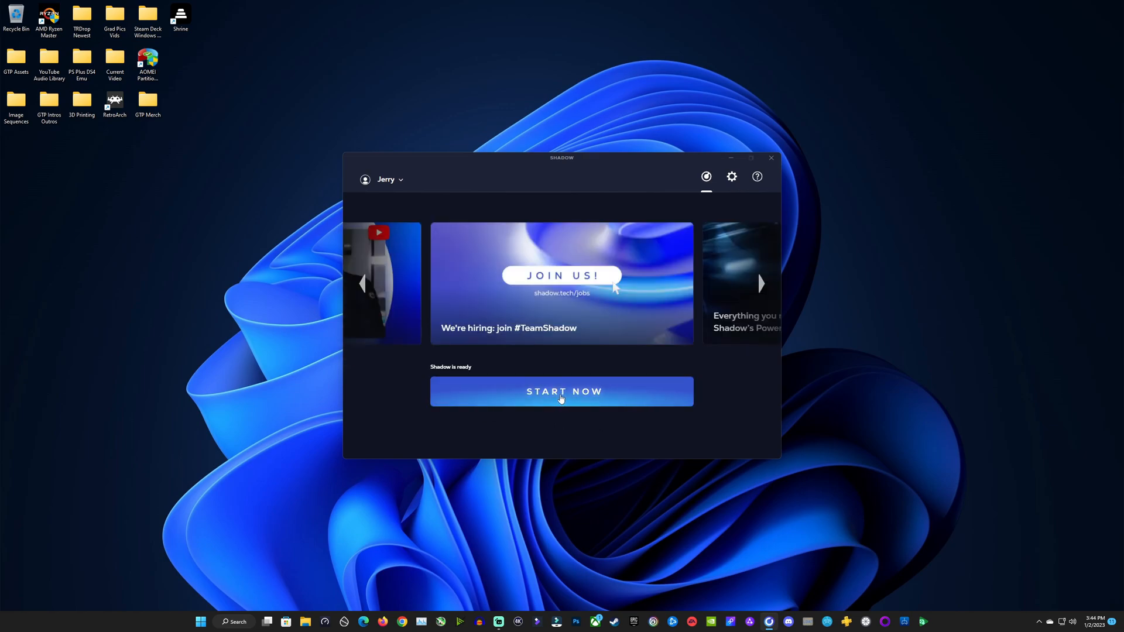
left_click(561, 391)
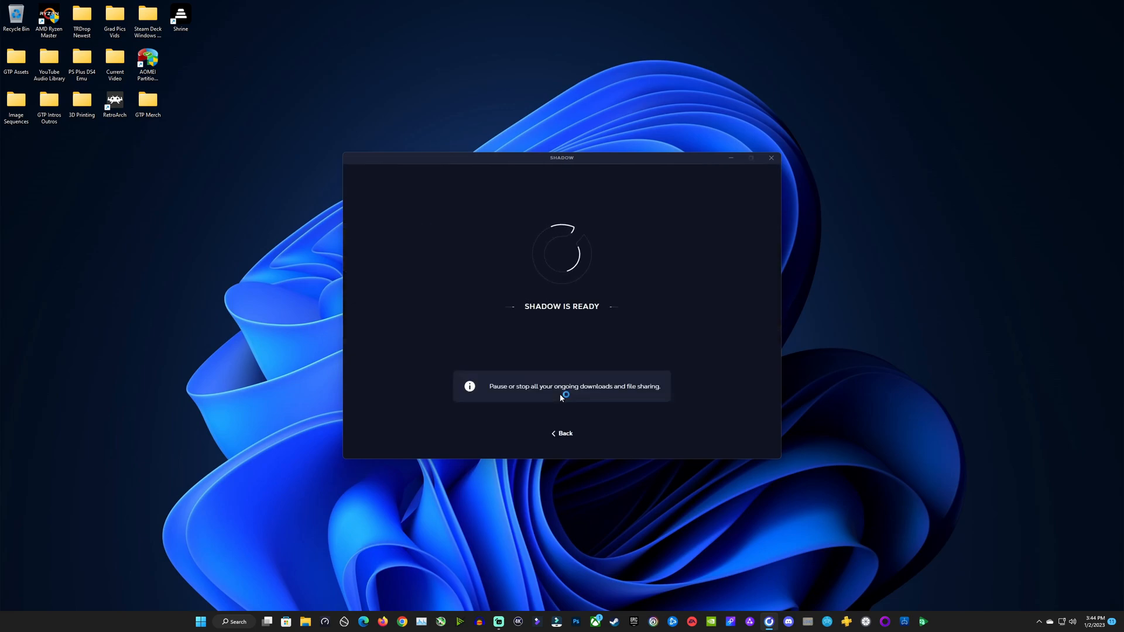
mouse_move(630, 288)
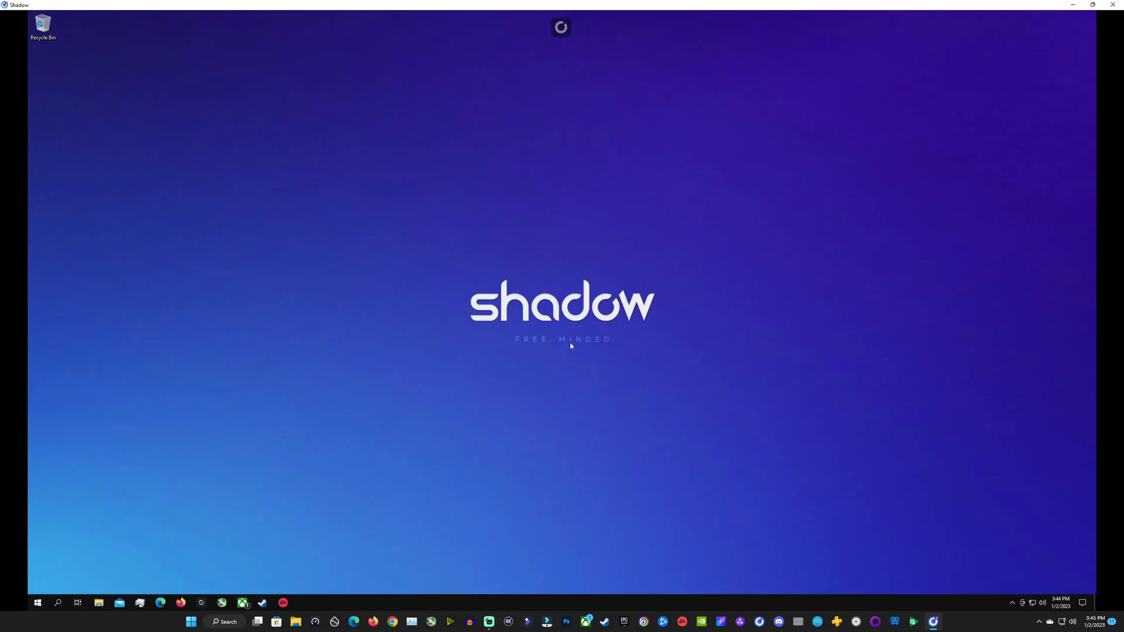
mouse_move(638, 341)
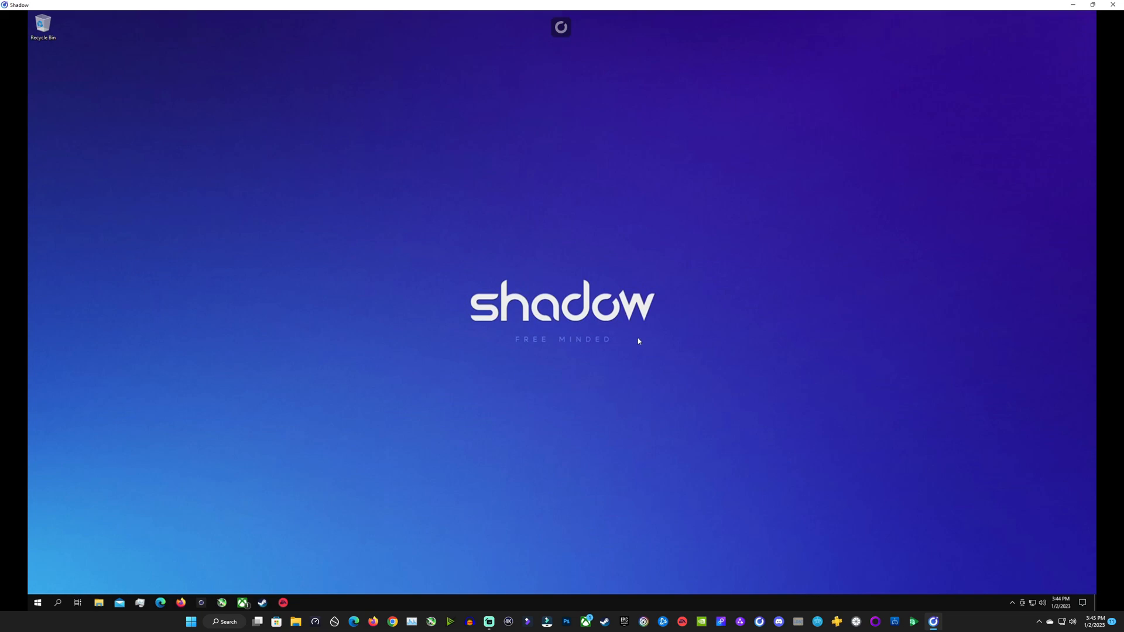
- In the in-session Quick Menu, view Video & display then the Network page showing 60 Mb/s
left_click(560, 27)
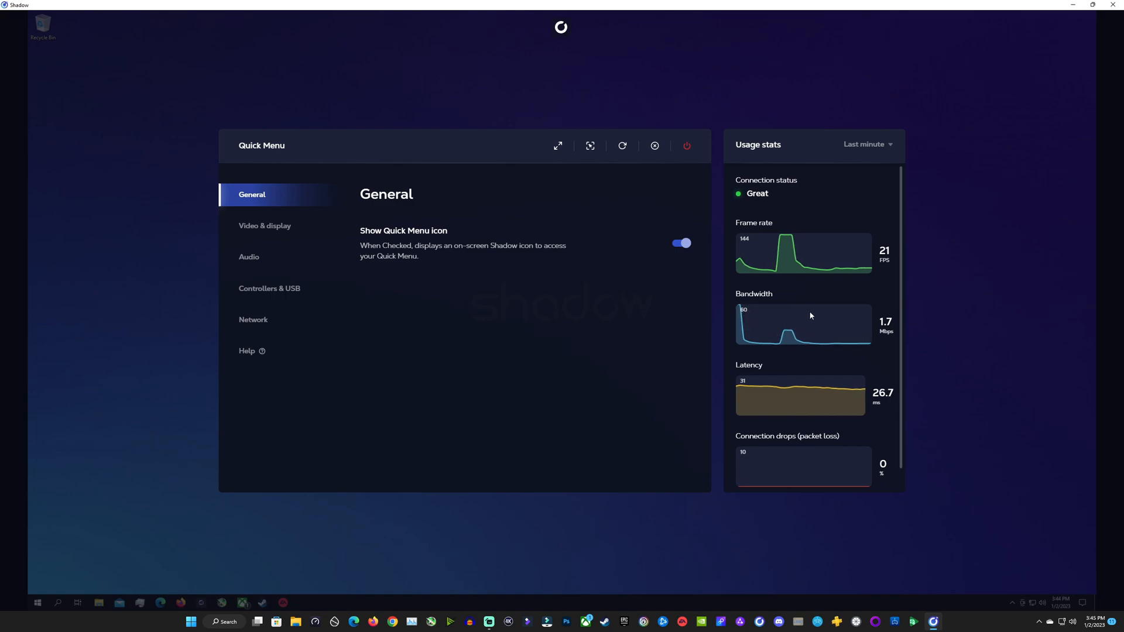
mouse_move(842, 404)
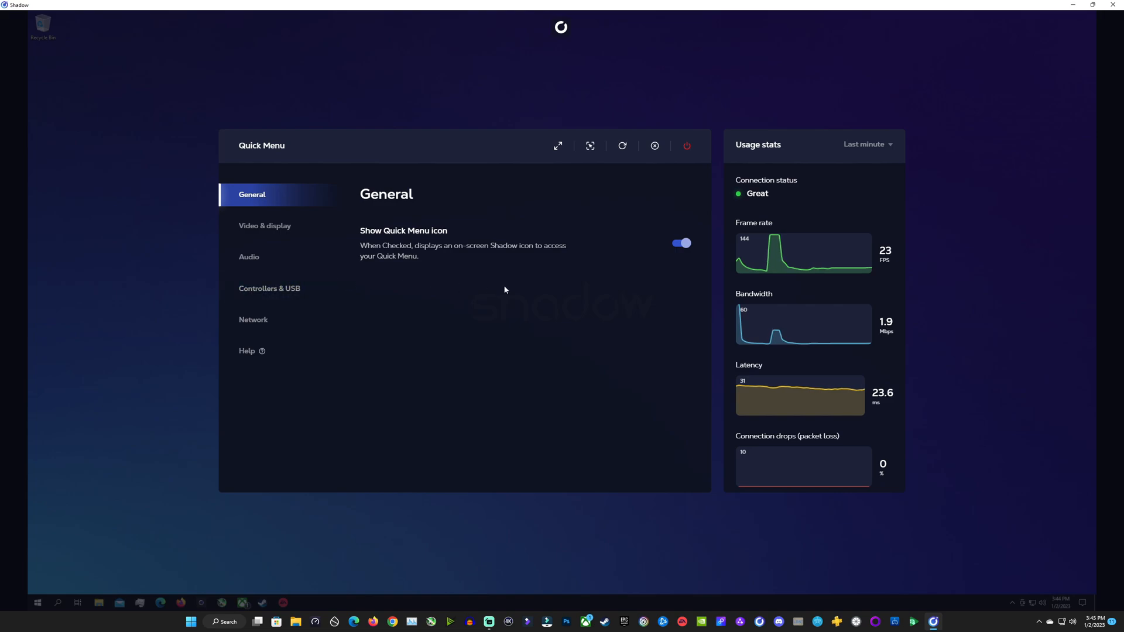
left_click(265, 225)
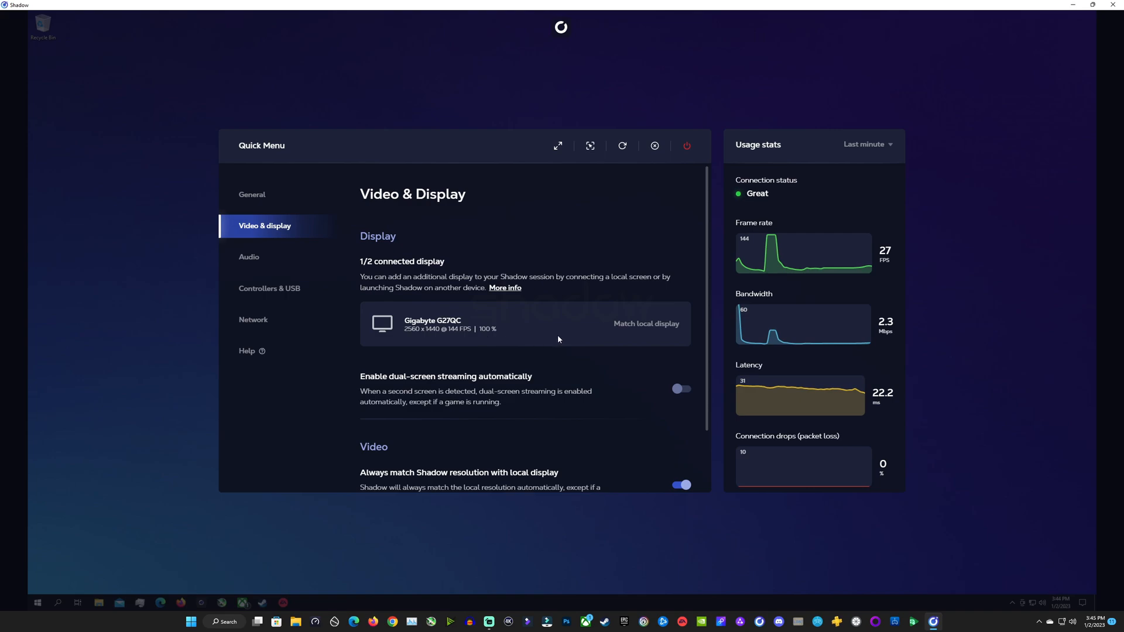
left_click(253, 319)
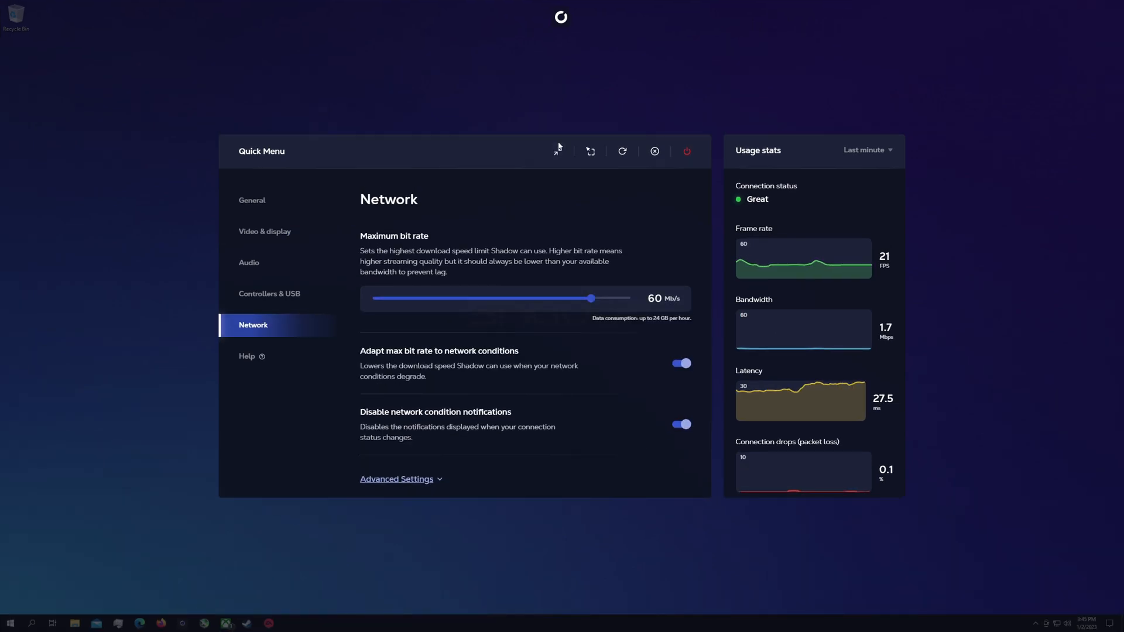
mouse_move(652, 64)
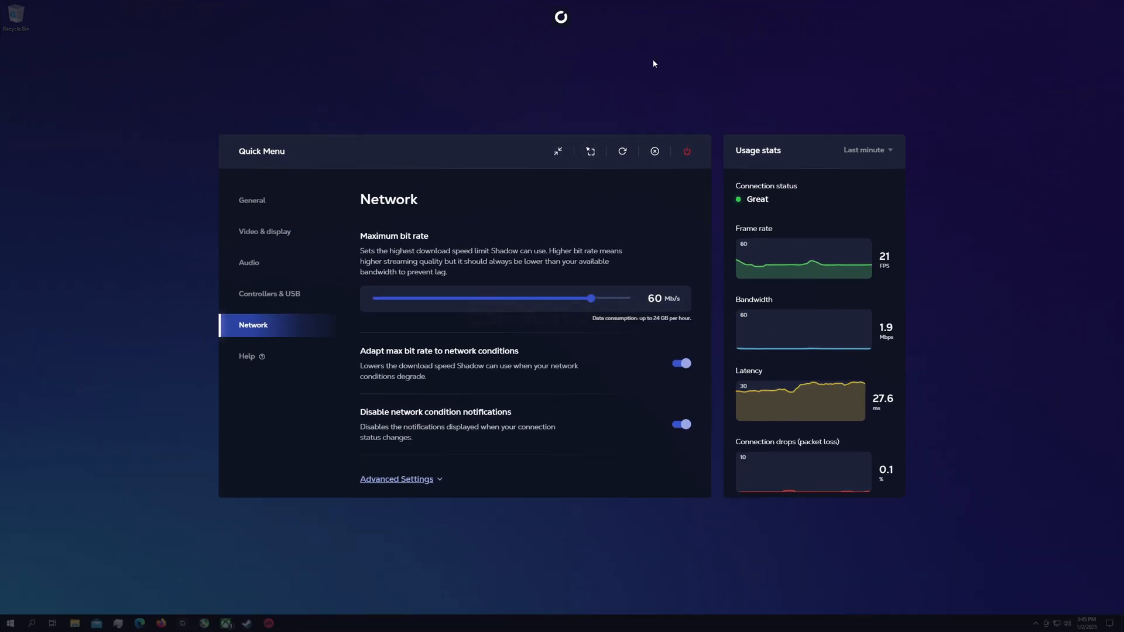
- Close the Quick Menu to reveal Task Manager's CPU page for the AMD EPYC 7543P
left_click(653, 152)
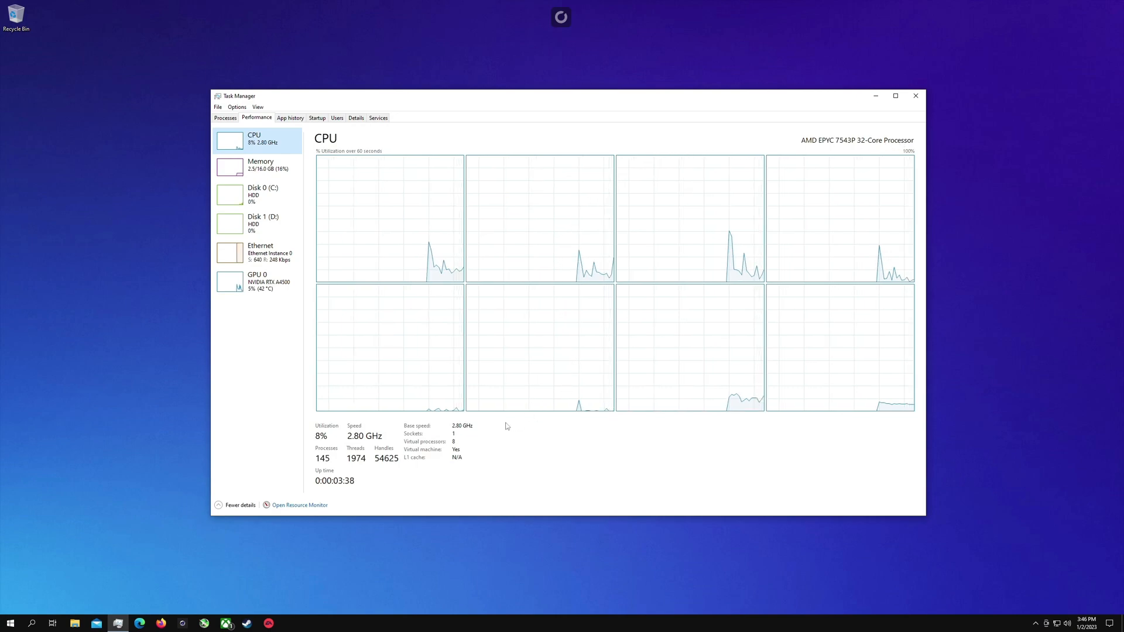
mouse_move(678, 452)
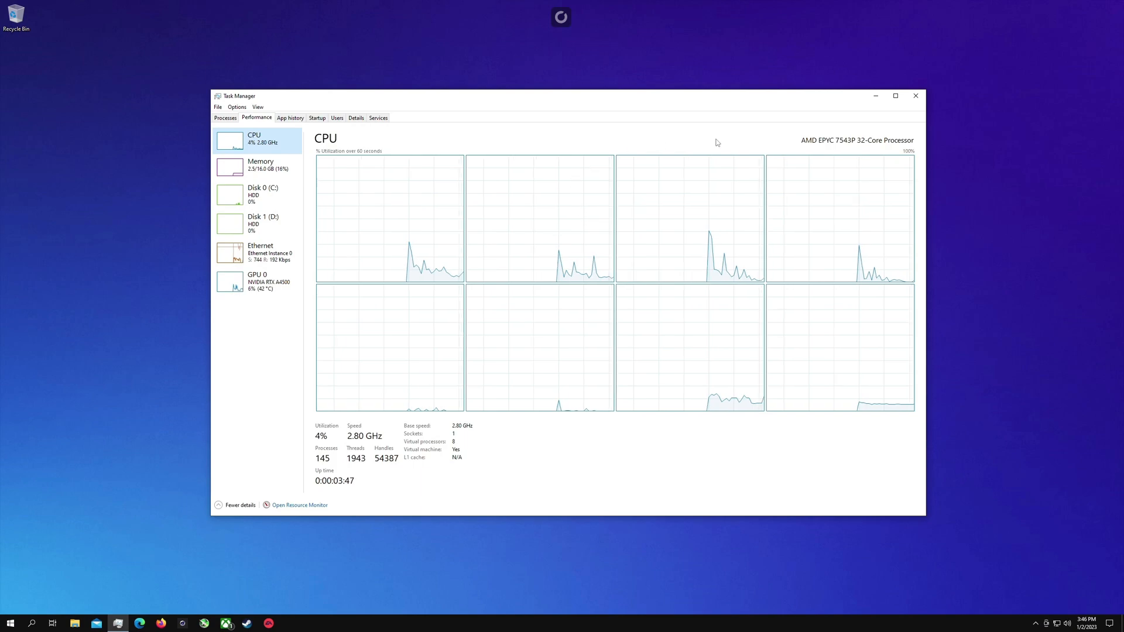
mouse_move(260, 164)
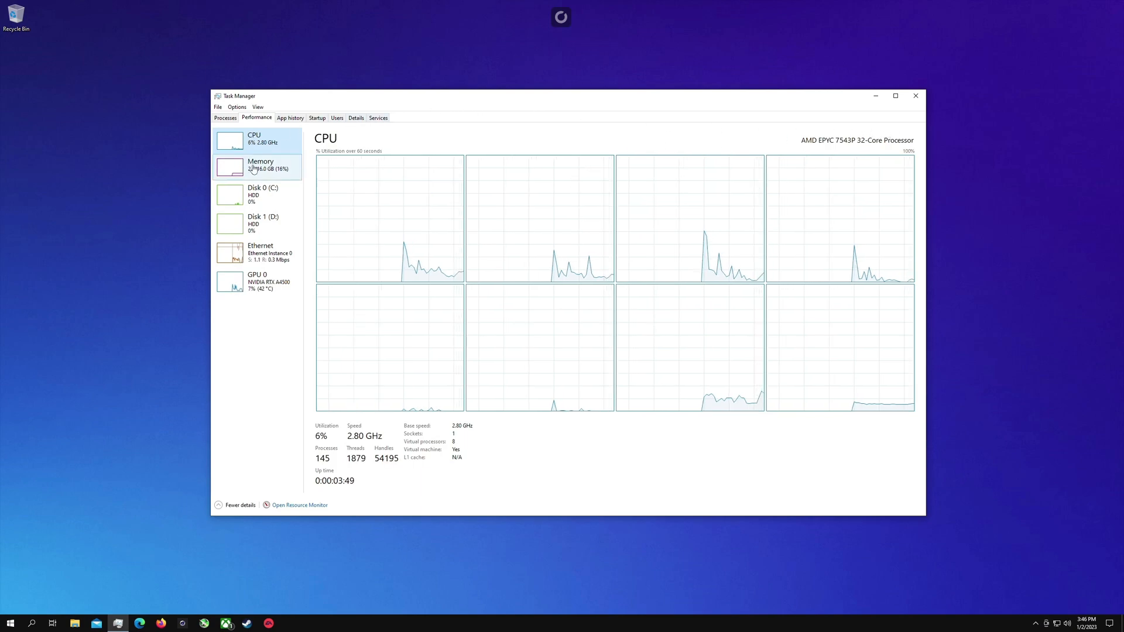
- Review the 16 GB memory, Disk 0 (C:), Disk 1 (D:) and Ethernet adapter performance pages
left_click(258, 165)
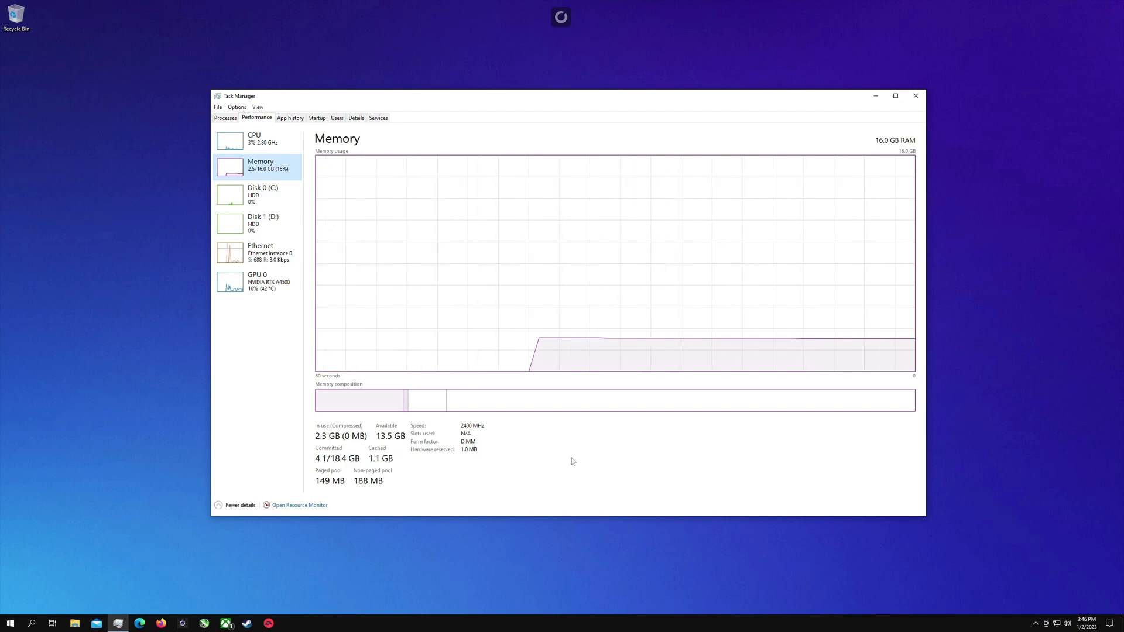
left_click(258, 195)
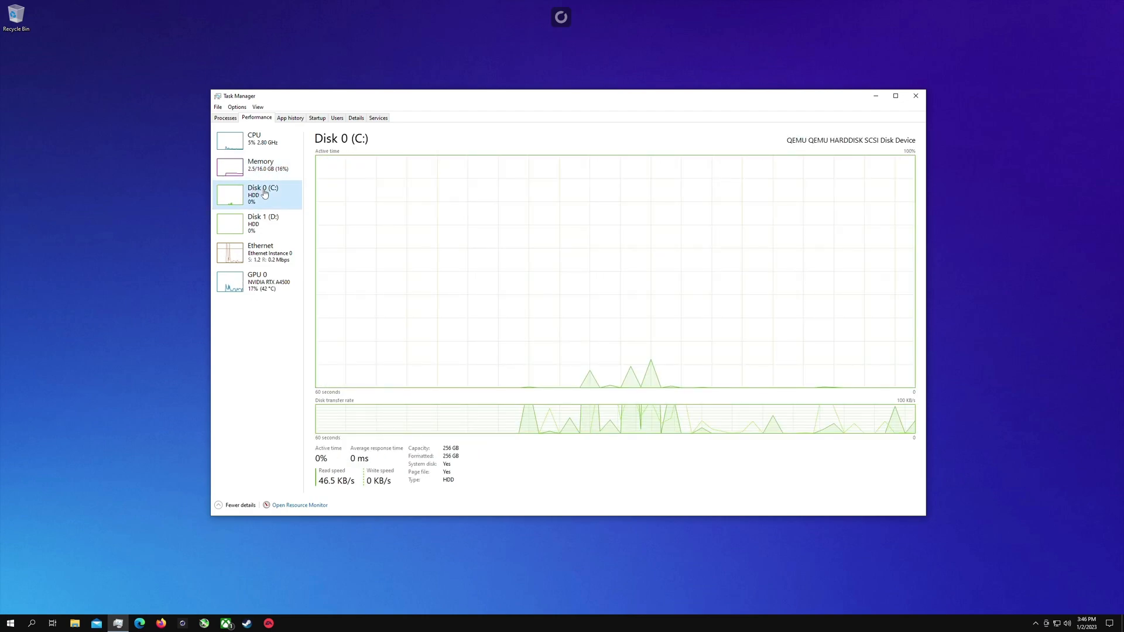
mouse_move(831, 148)
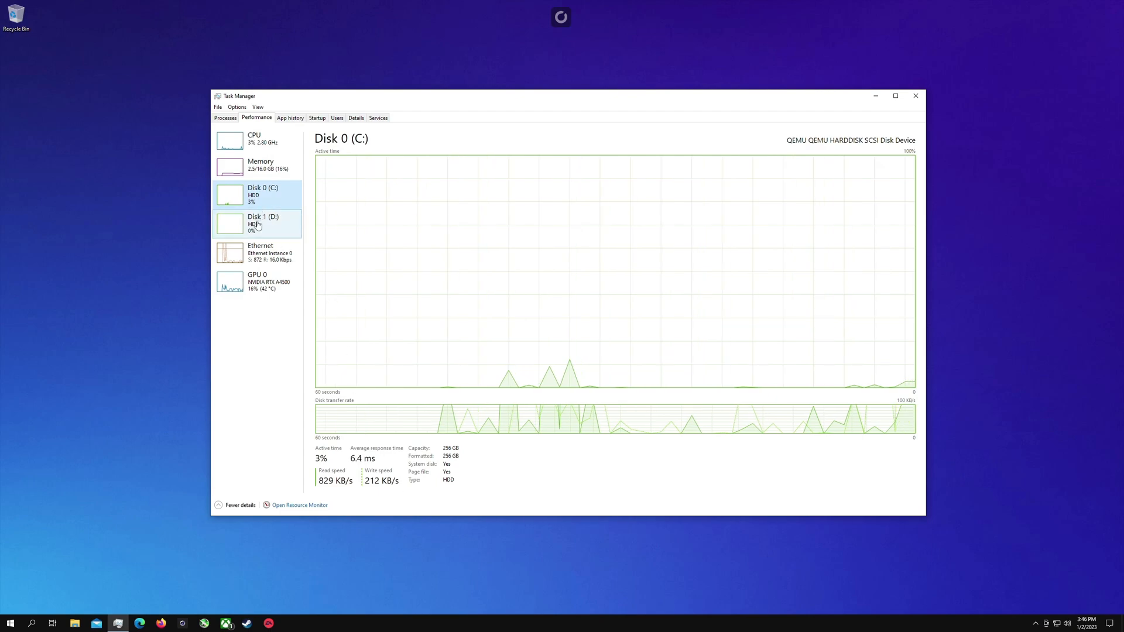
left_click(258, 222)
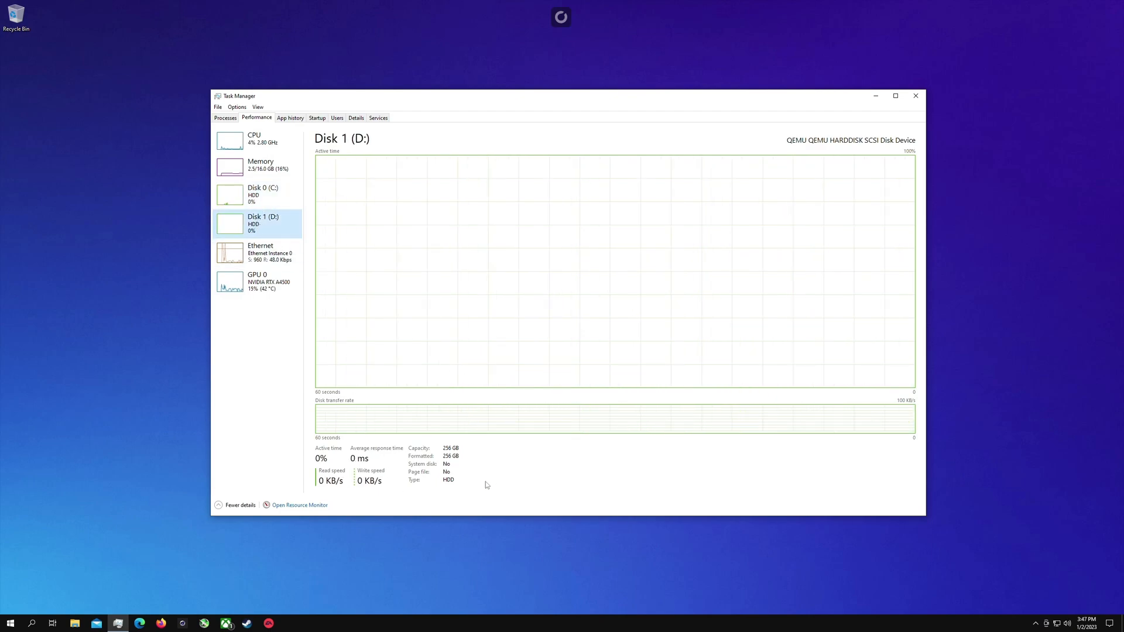
mouse_move(790, 306)
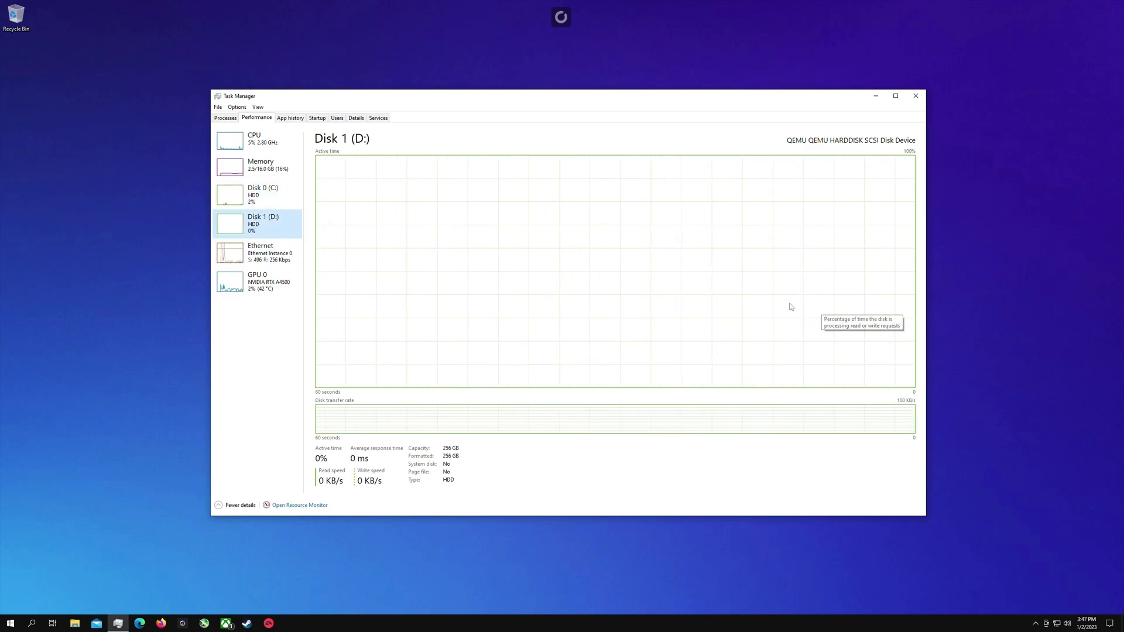
left_click(260, 253)
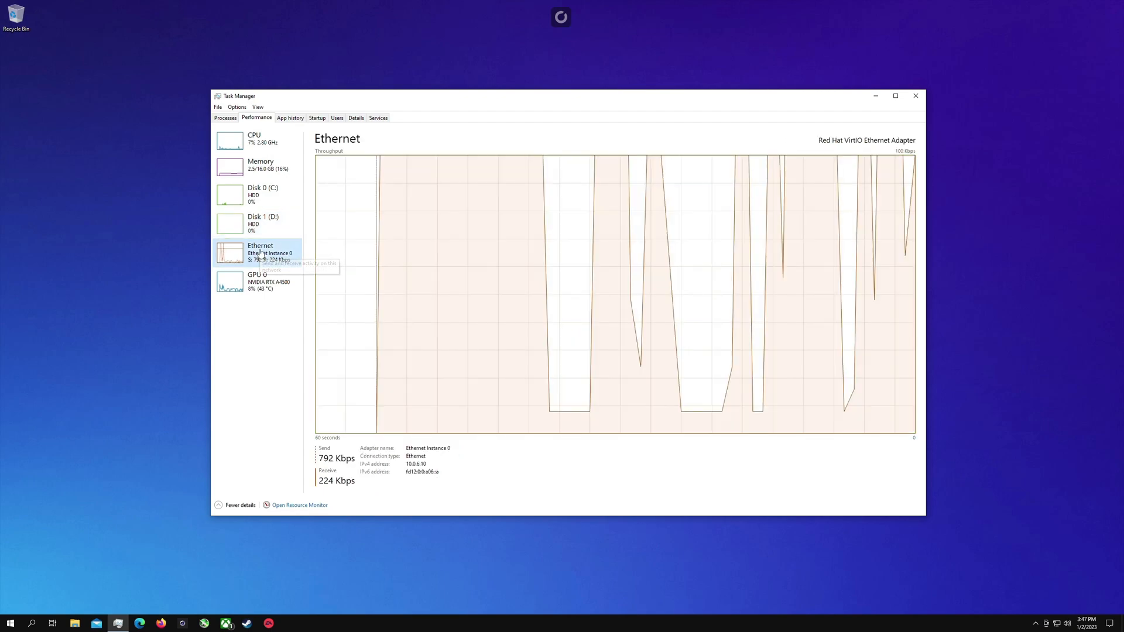
- View the GPU 0 page showing the NVIDIA RTX A4500 with 20 GB dedicated memory
left_click(258, 281)
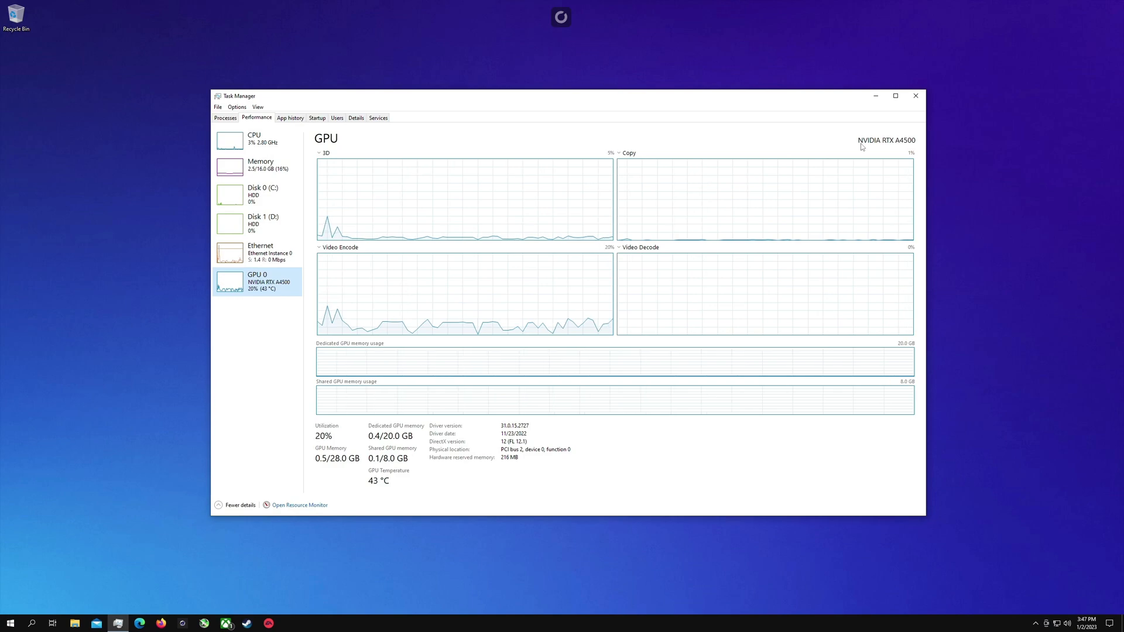
mouse_move(715, 138)
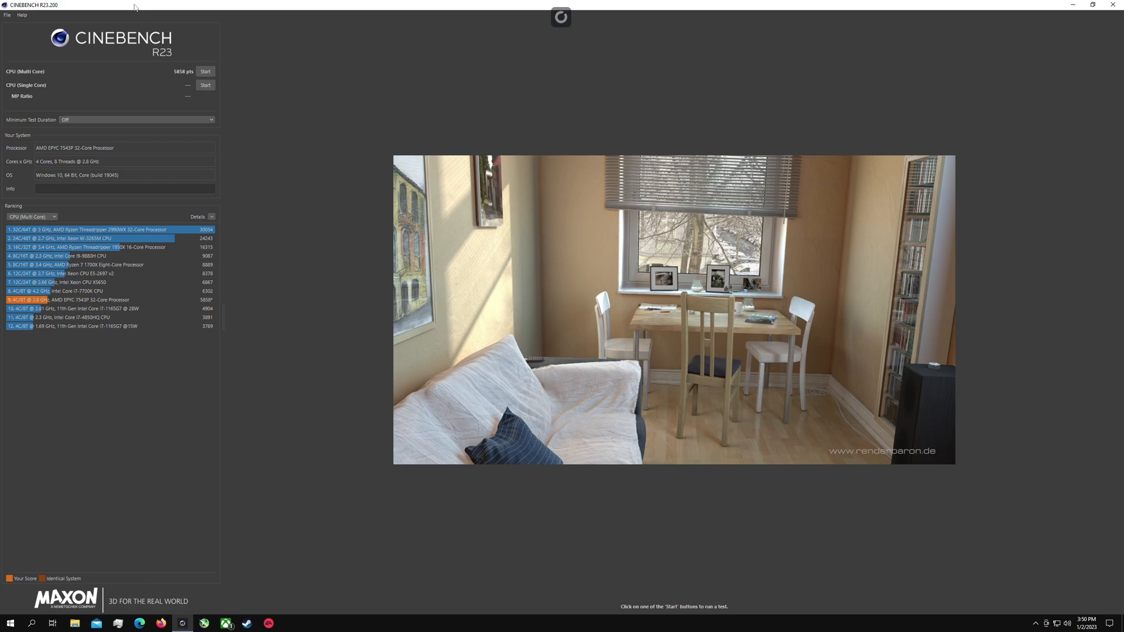
- Run the Cinebench R23 multi-core CPU test, scoring 5858 in the ranking list
left_click(205, 71)
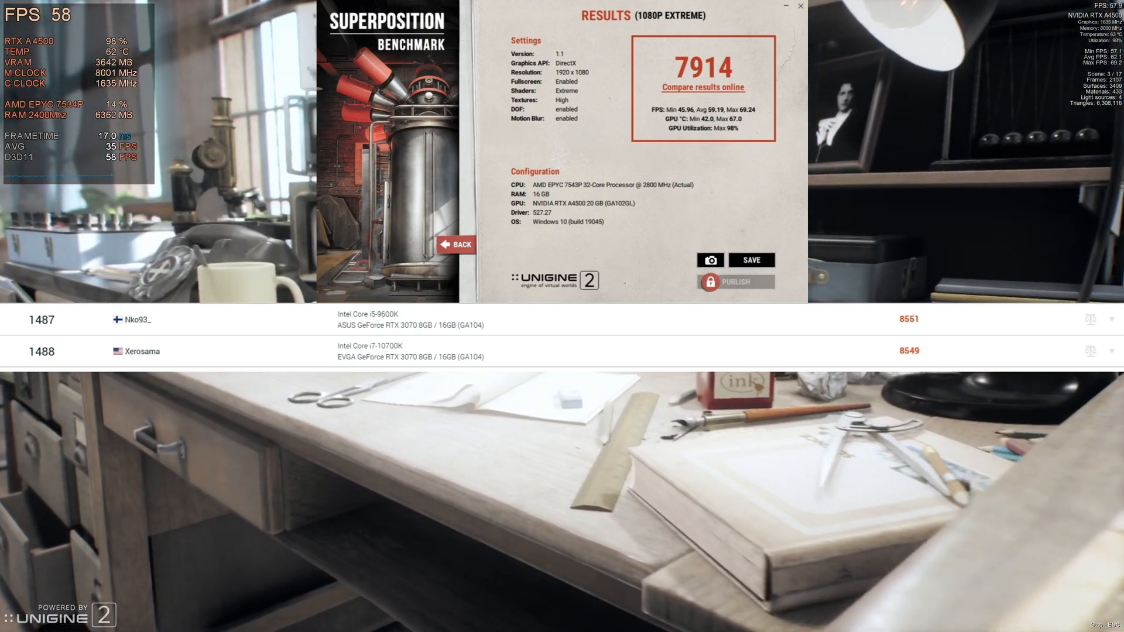
- Run the Superposition 1080p Extreme preset, reaching a 7914 score at 59 FPS average
left_click(455, 245)
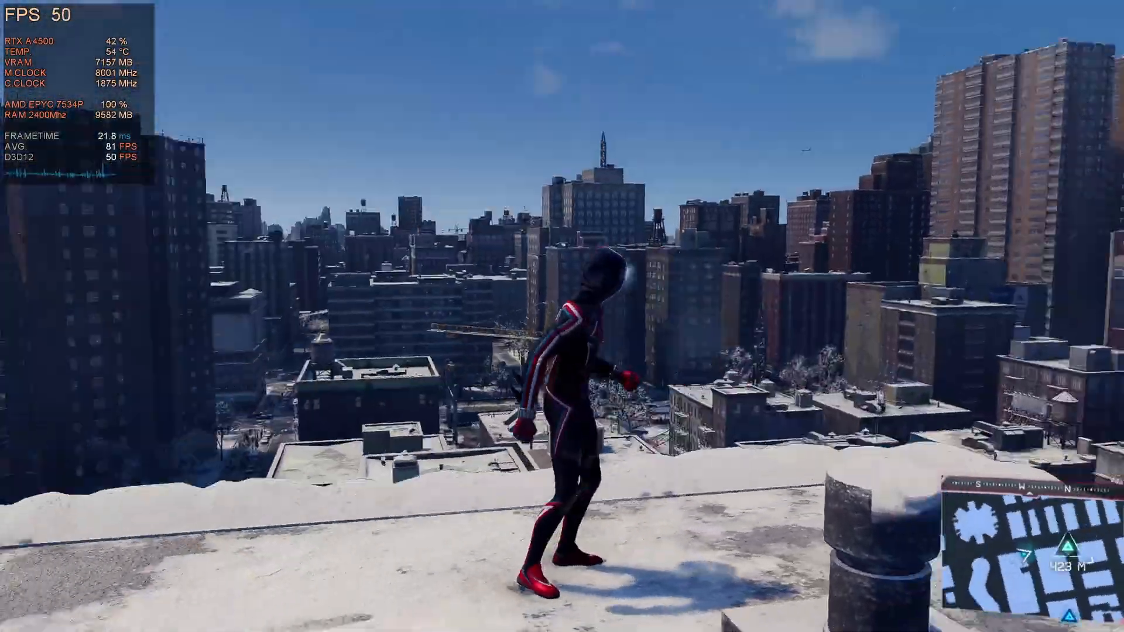
- Pause Miles Morales and reach the Graphics section of Display and Graphics settings
key("Escape")
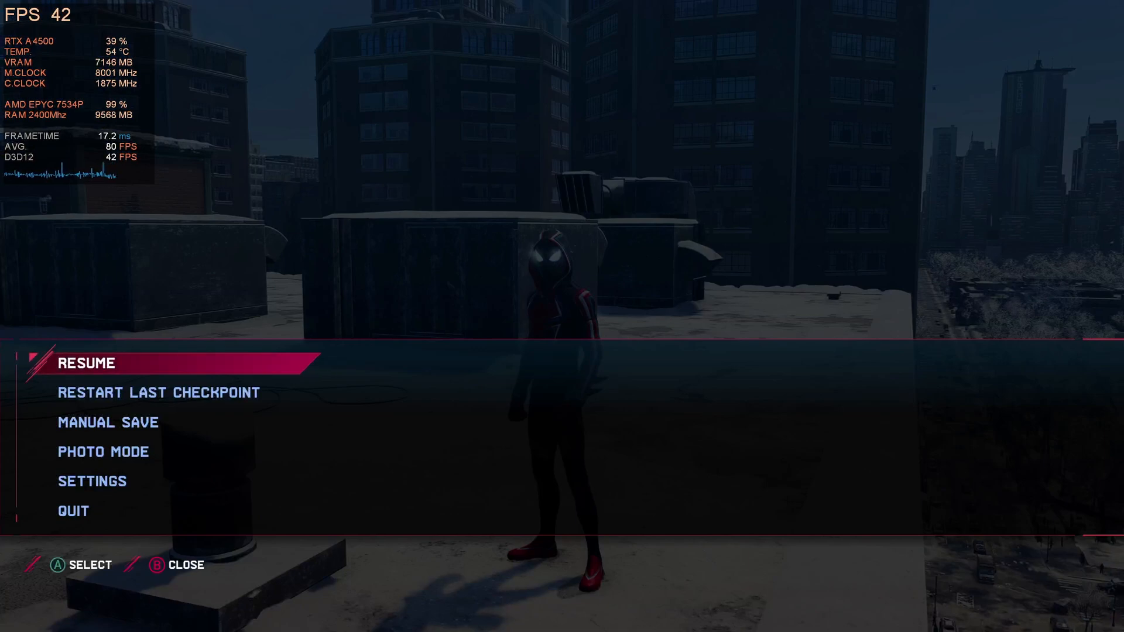
left_click(91, 481)
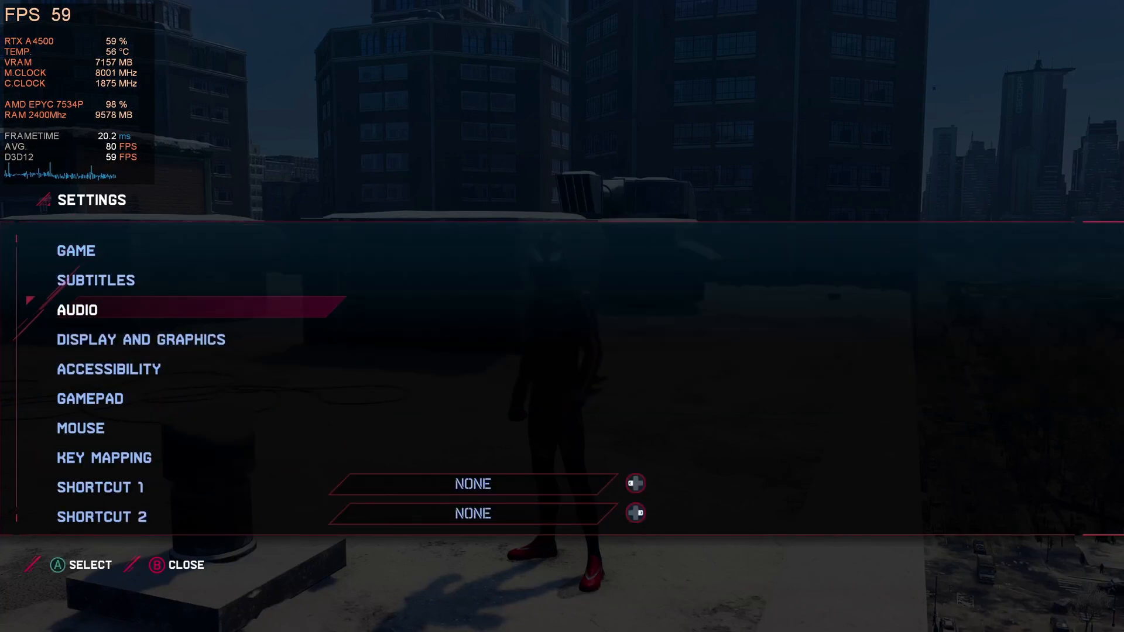
left_click(141, 340)
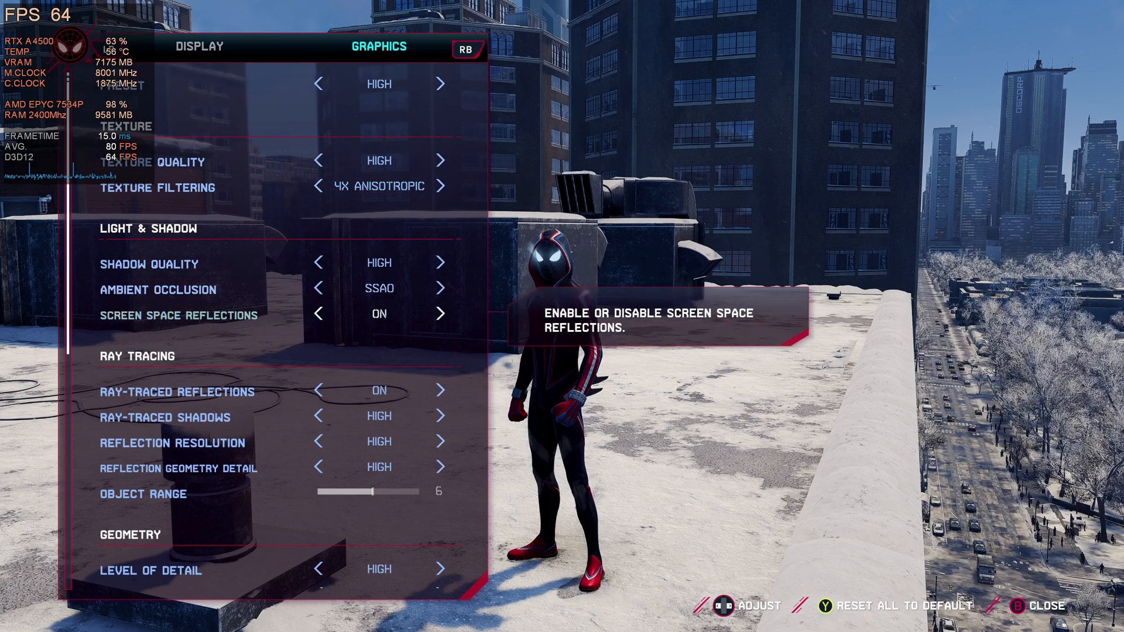
scroll("down", 3)
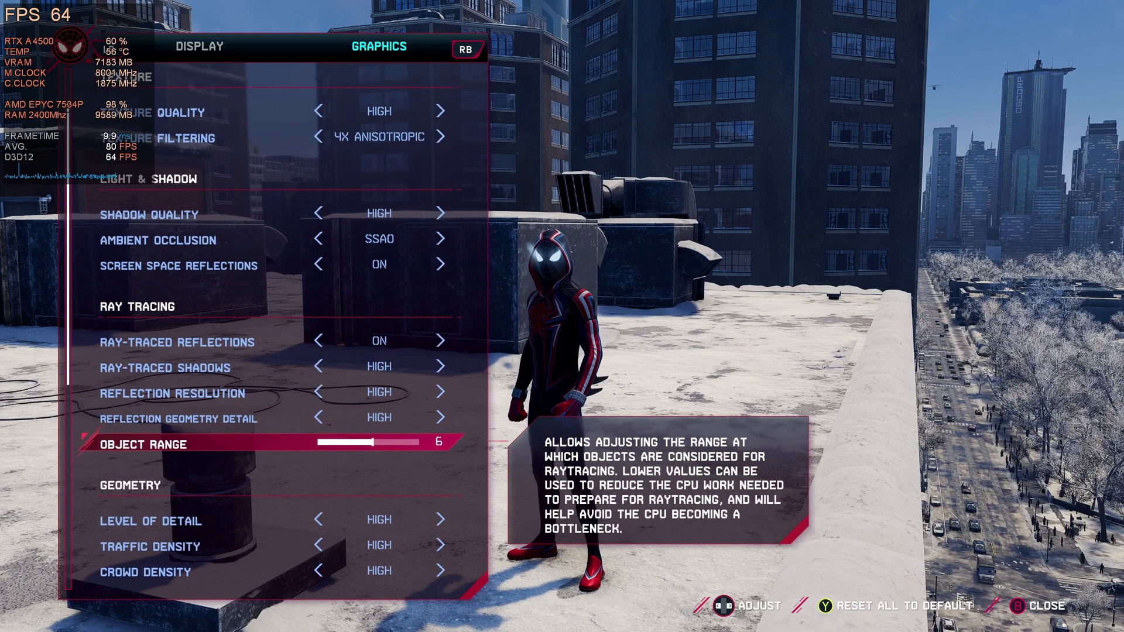
scroll("down", 3)
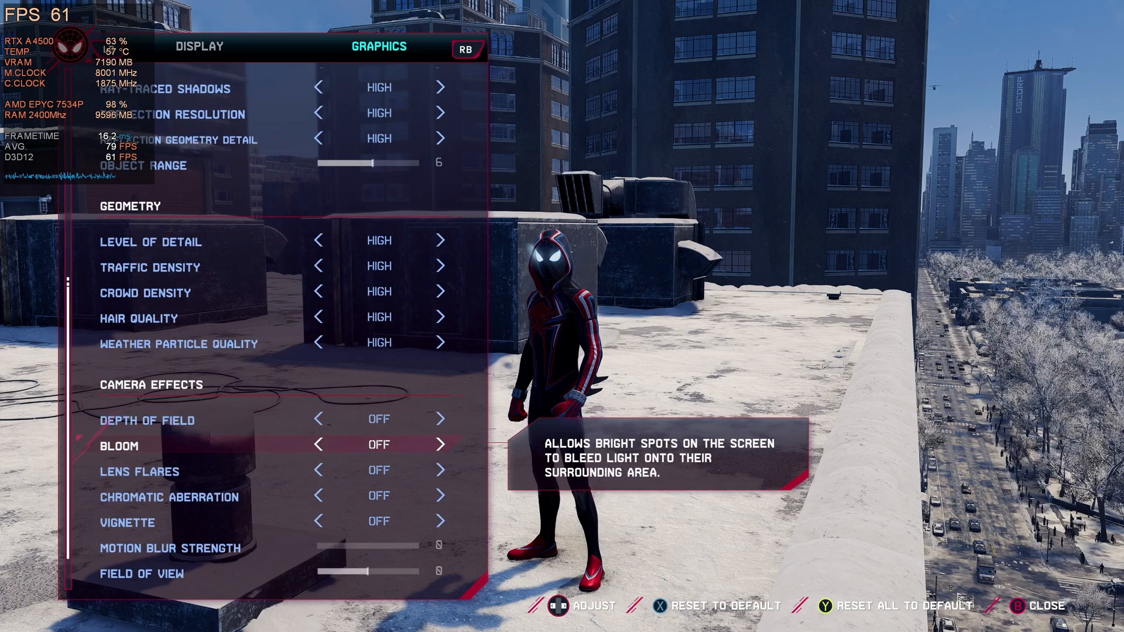
scroll("down", 3)
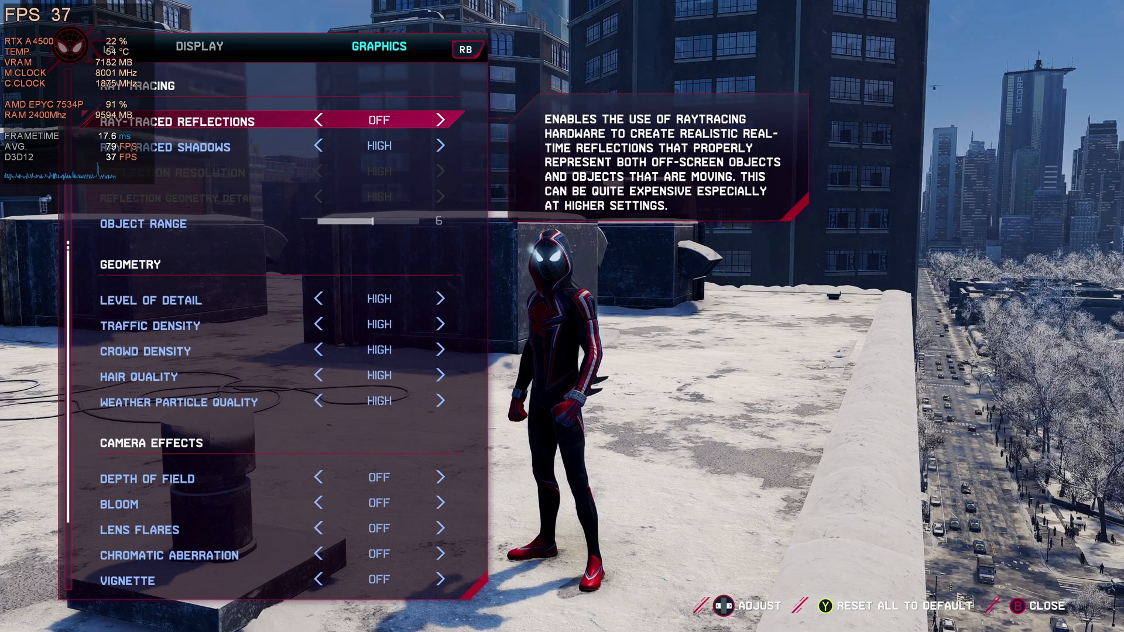
- Turn Ray-Traced Shadows off and return to swinging across the city near 98 FPS
left_click(321, 146)
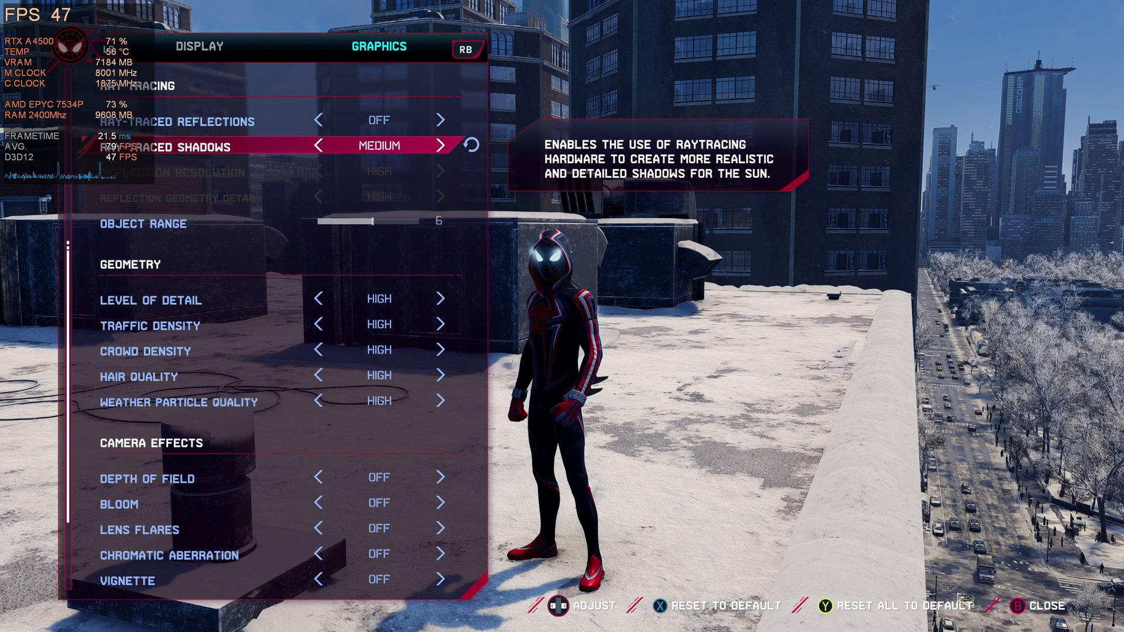
left_click(319, 146)
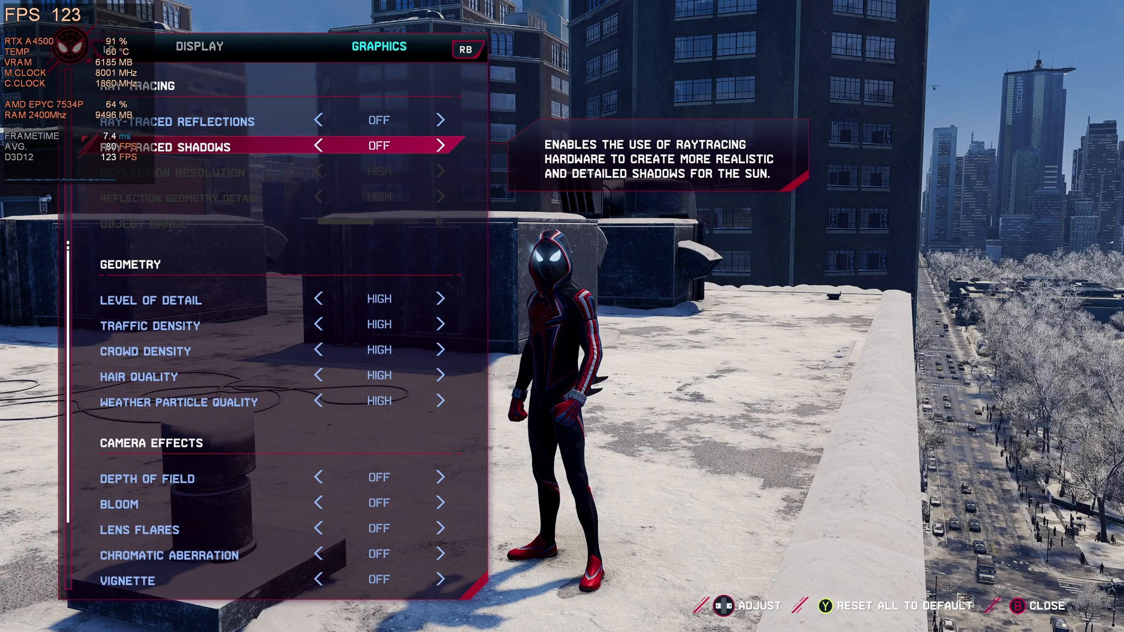
scroll("up", 3)
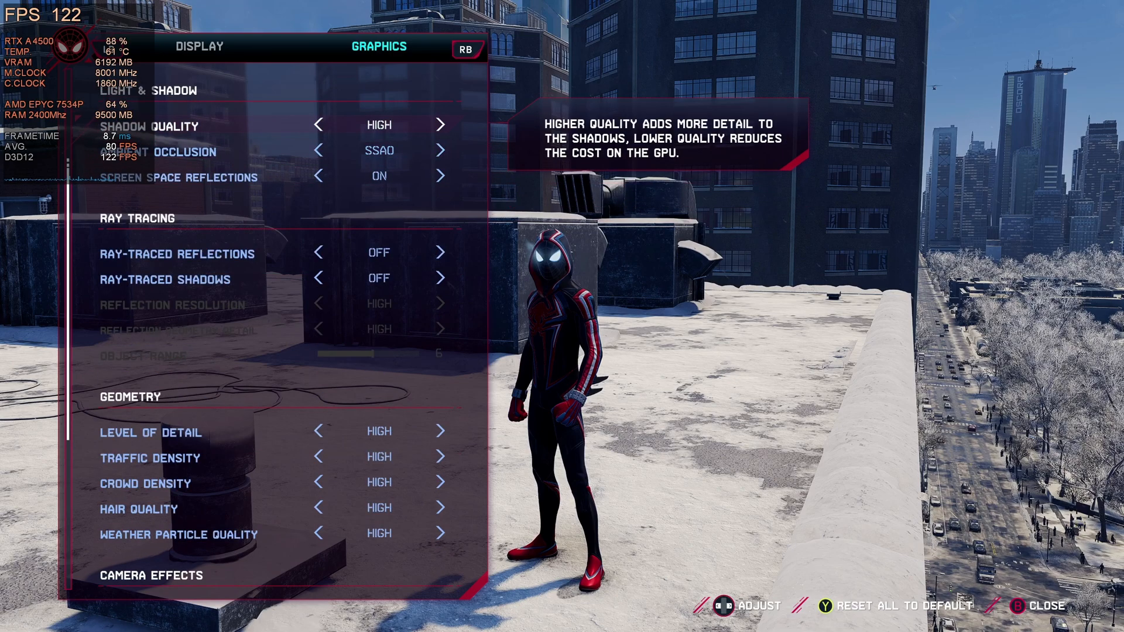
key("Escape")
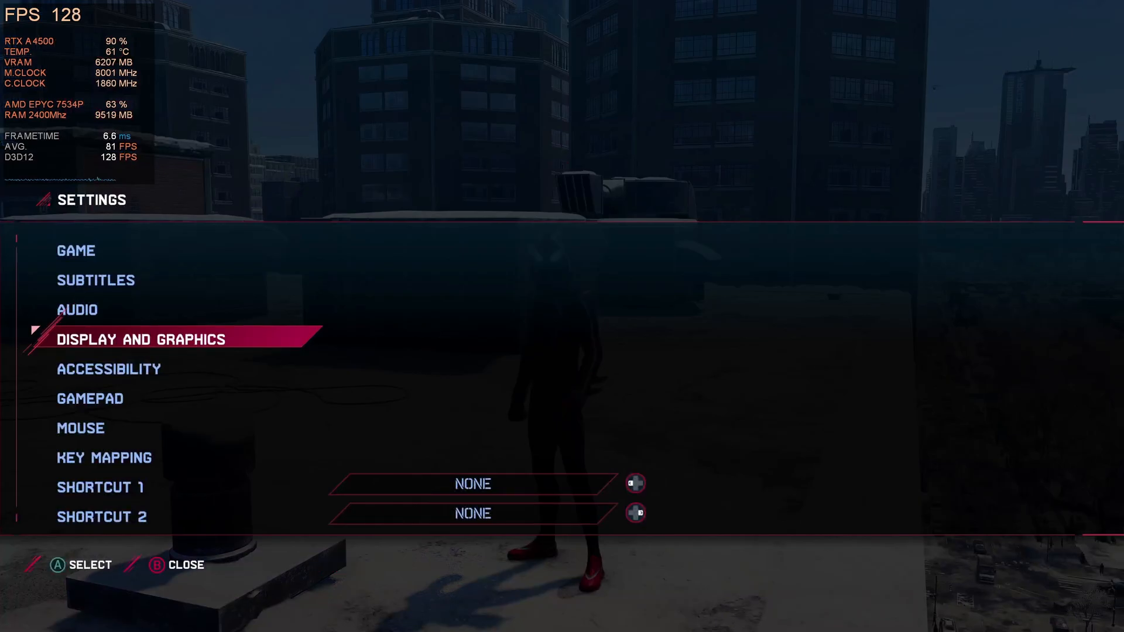
key("Escape")
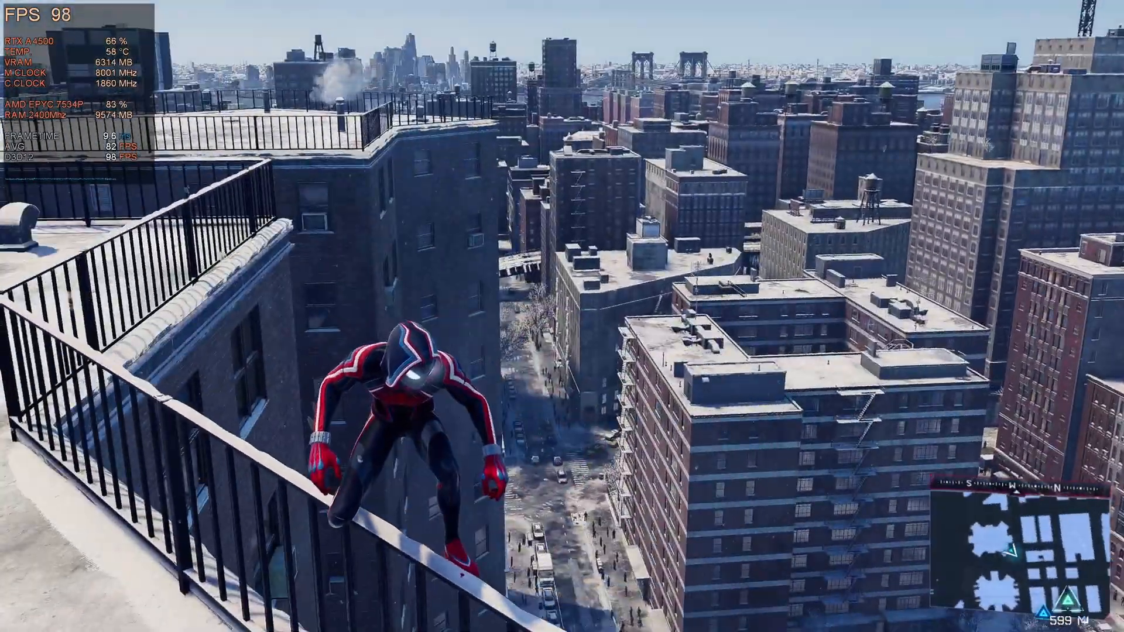
- Set Traffic Density and Crowd Density to Medium in the graphics settings and resume play
key("Escape")
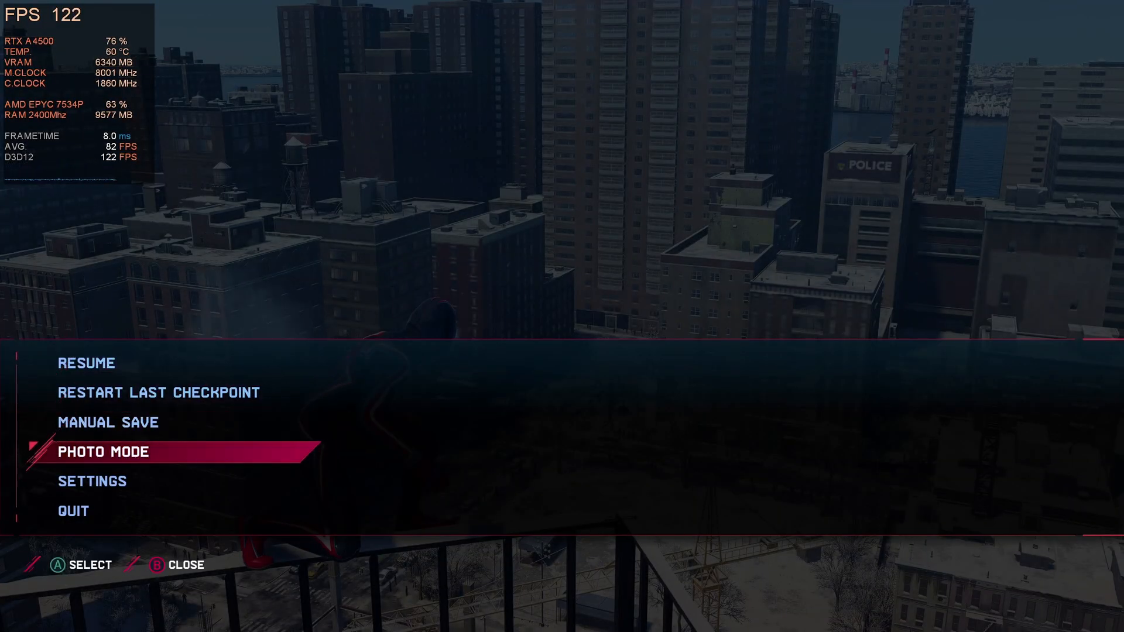
left_click(91, 482)
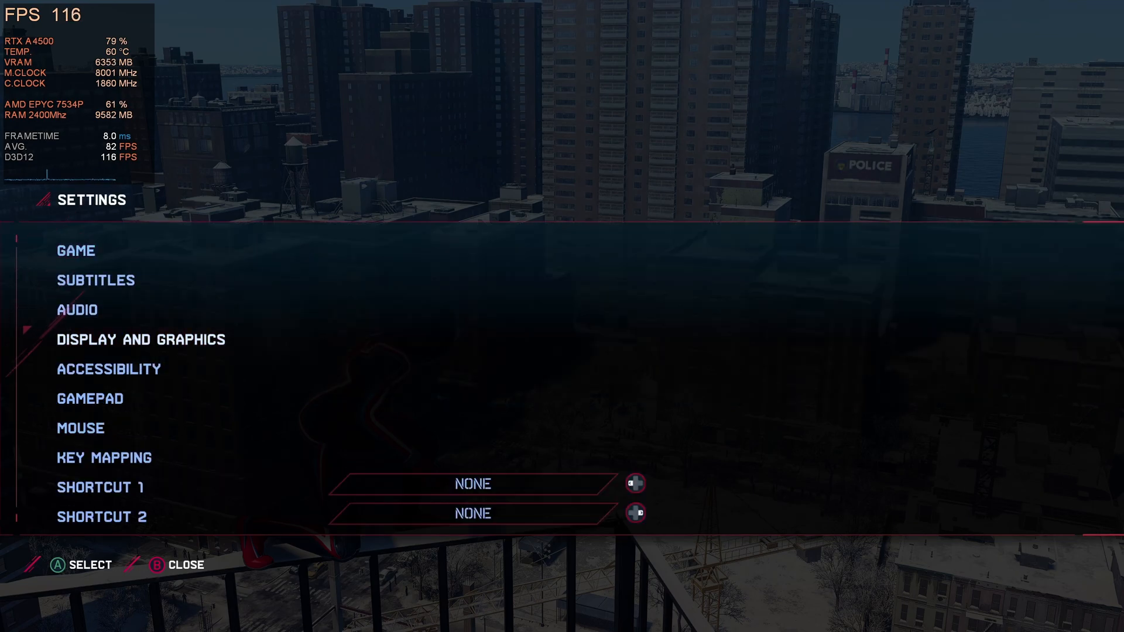
left_click(140, 340)
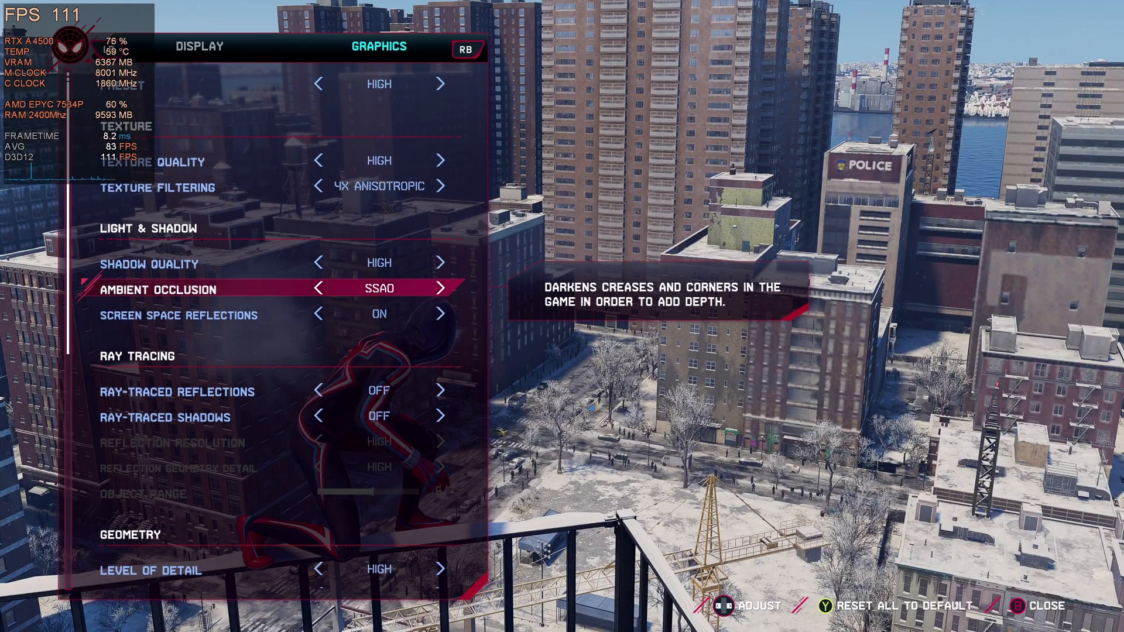
scroll("down", 3)
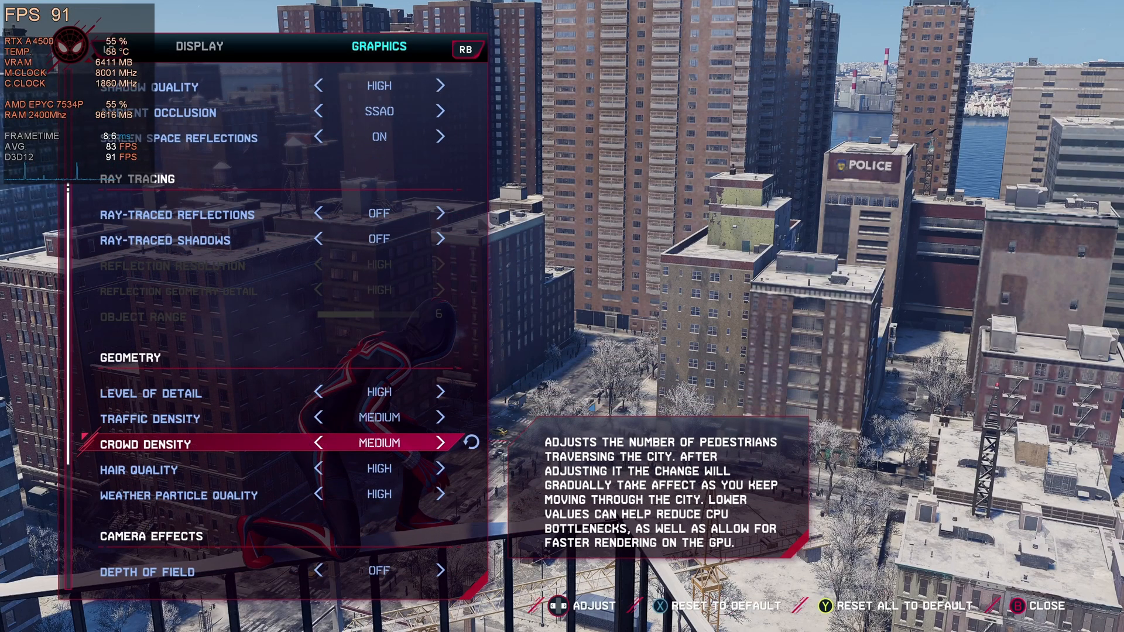
scroll("down", 3)
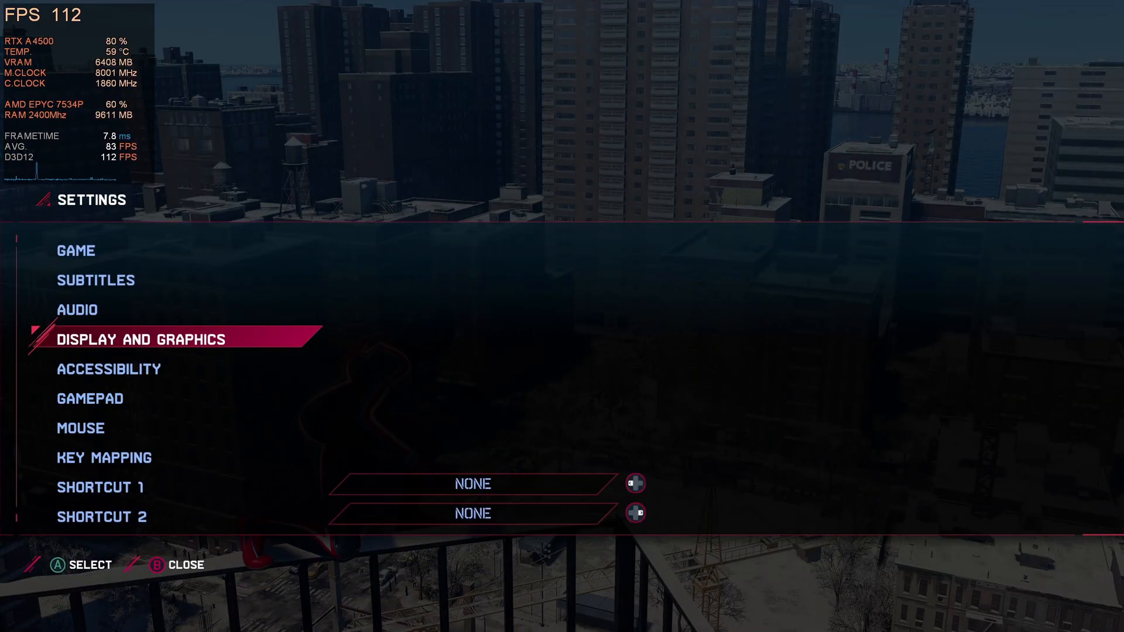
key("Escape")
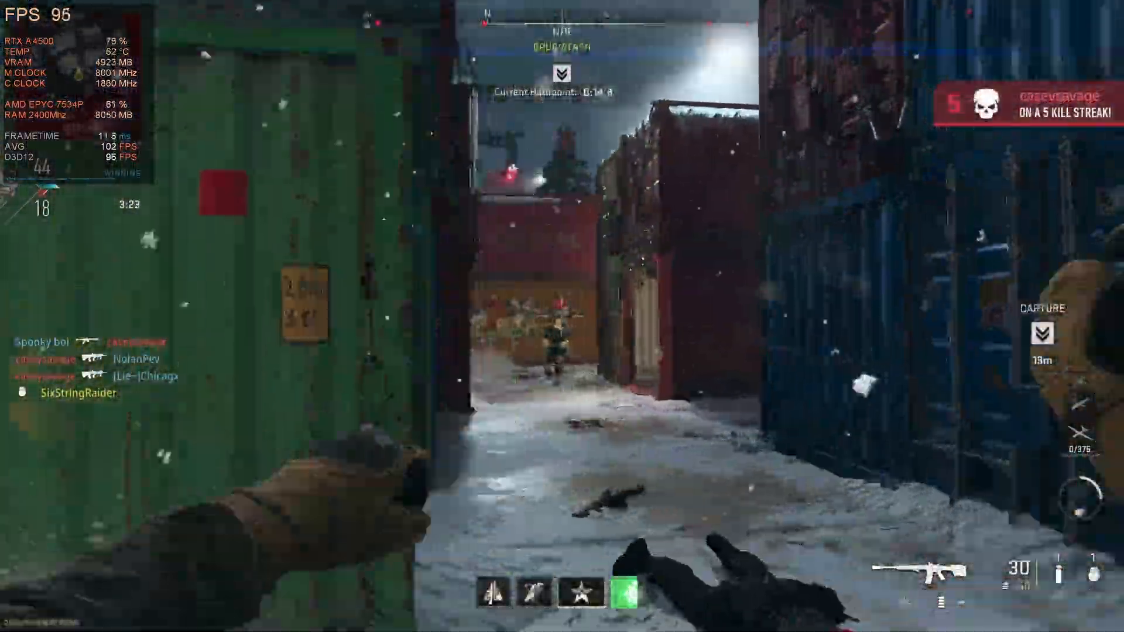
mouse_move(562, 316)
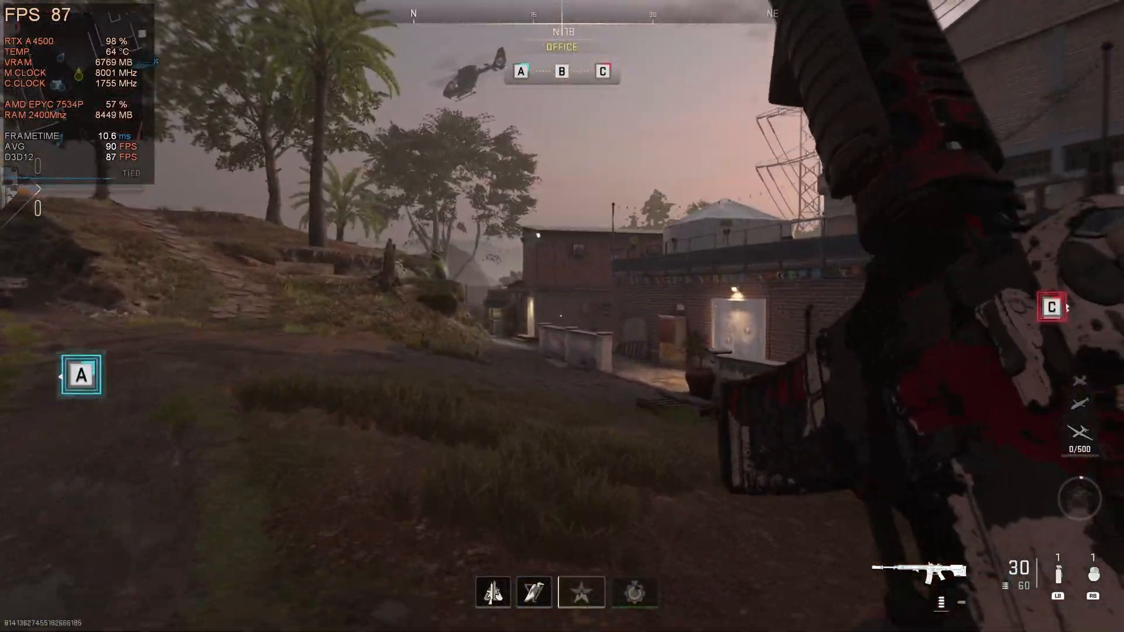
mouse_move(562, 316)
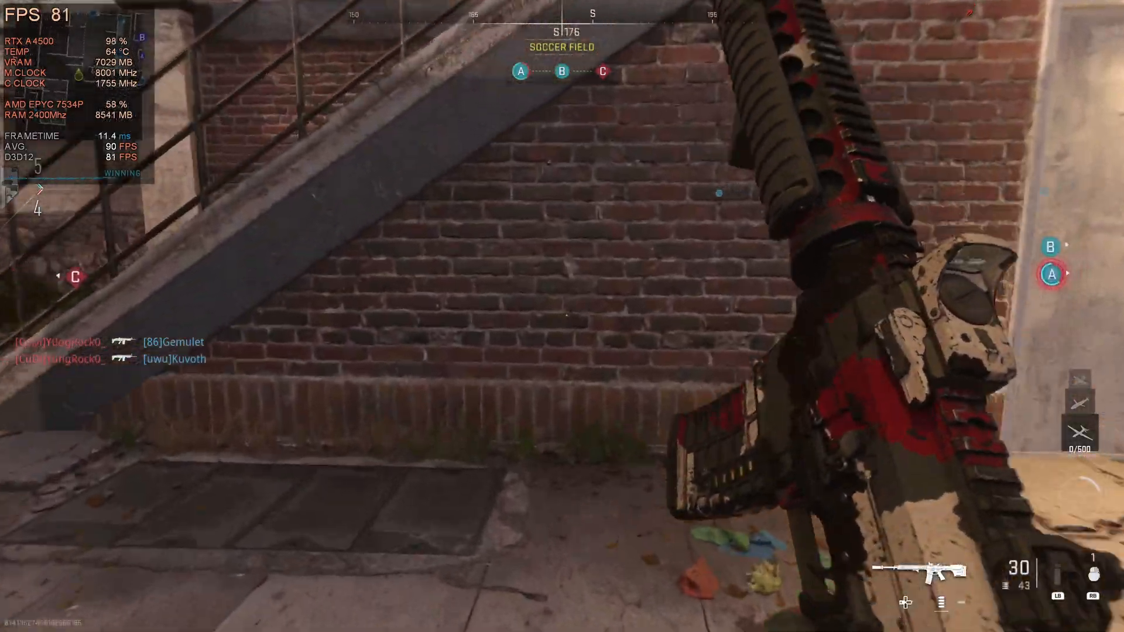
mouse_move(562, 316)
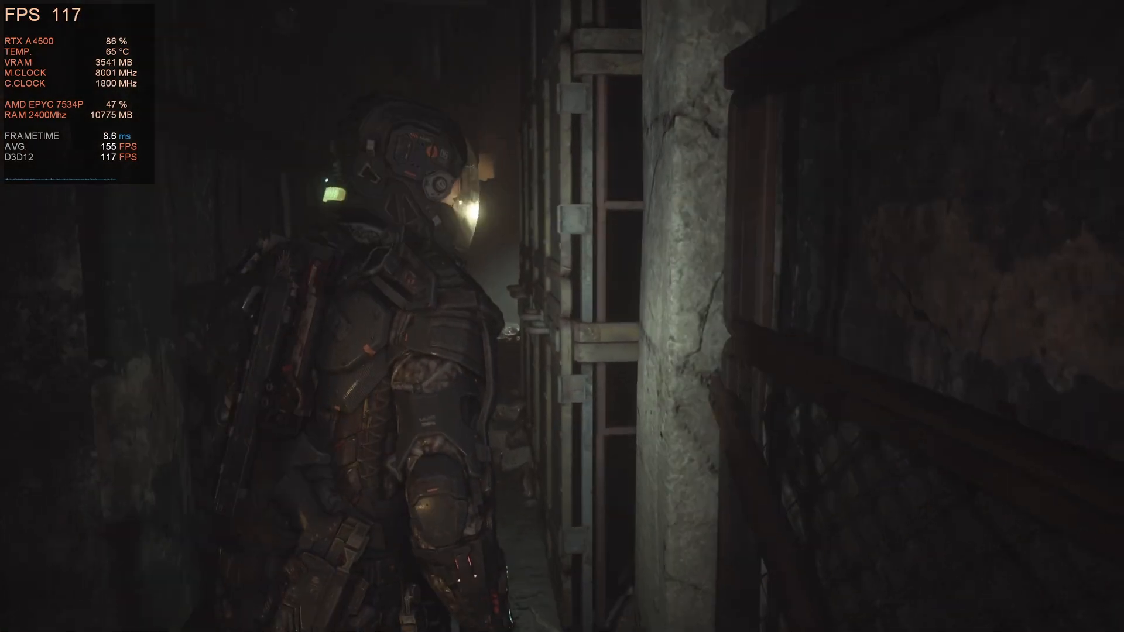
mouse_move(563, 316)
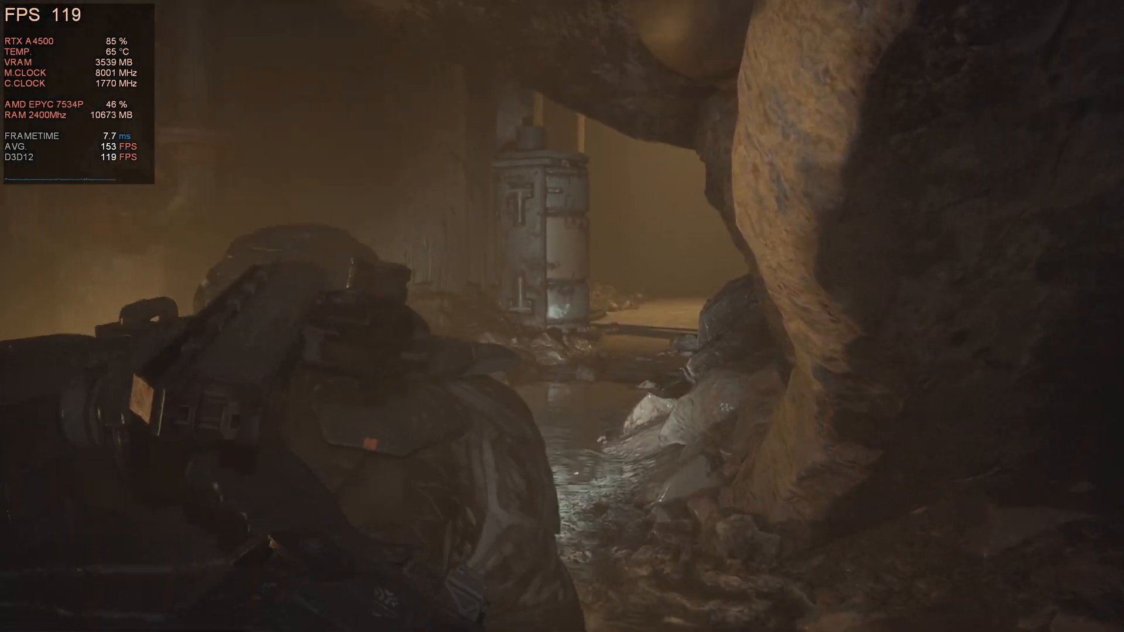
mouse_move(562, 317)
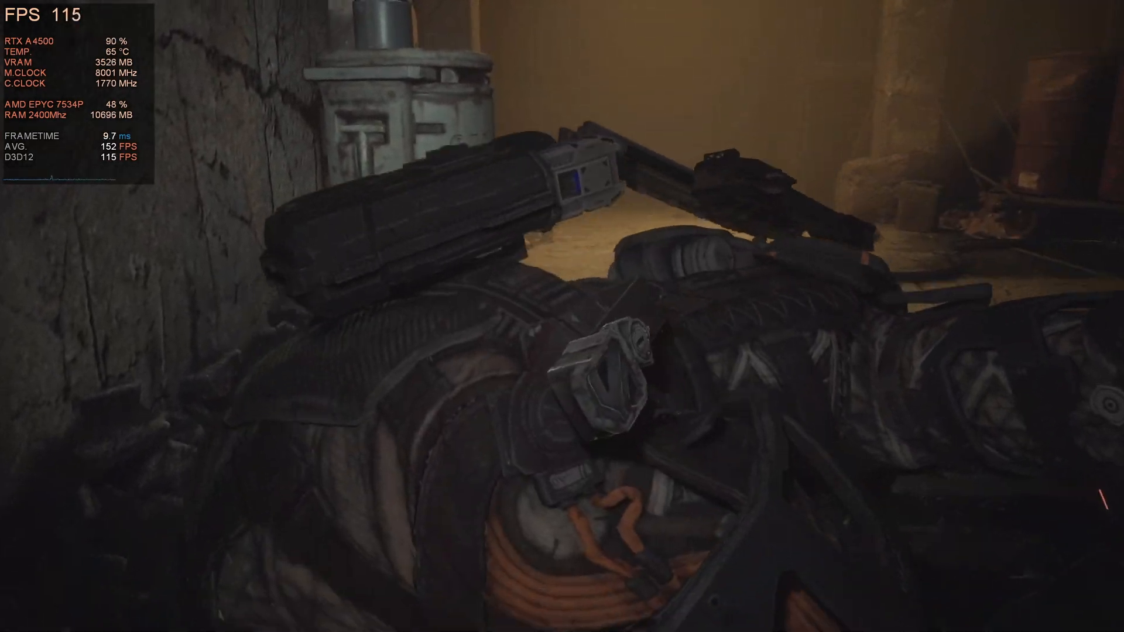
mouse_move(562, 316)
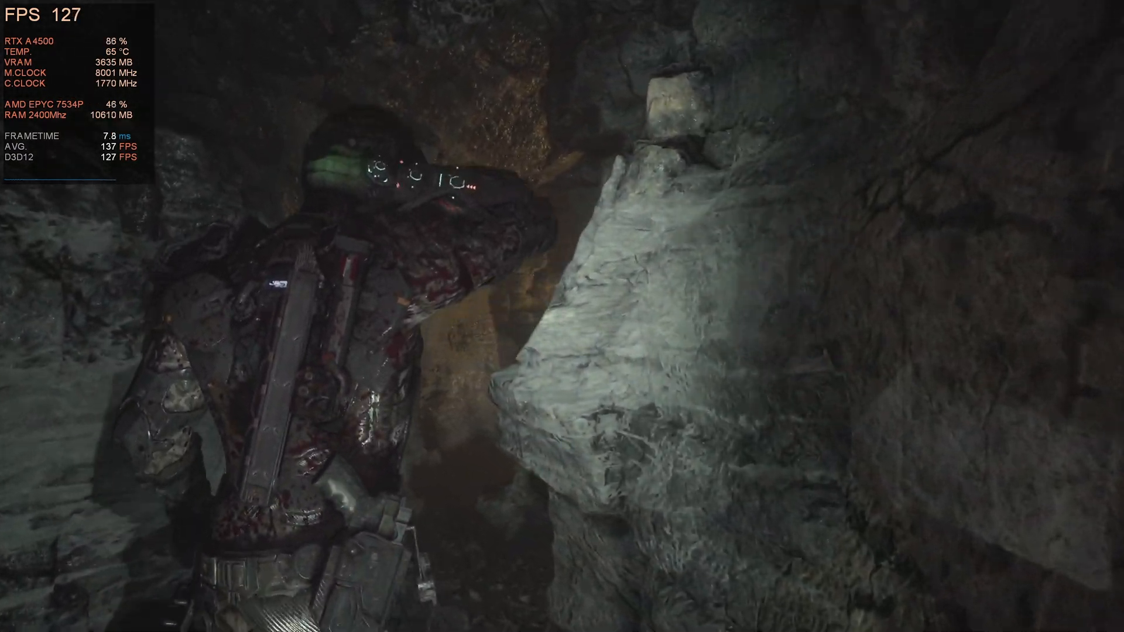
mouse_move(562, 316)
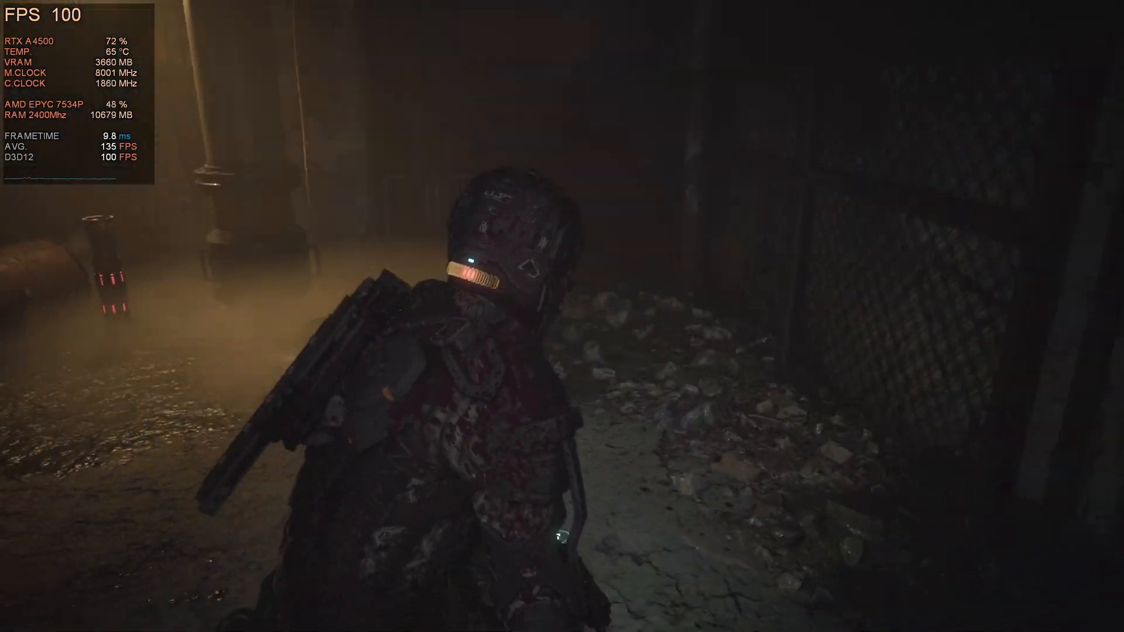
mouse_move(562, 316)
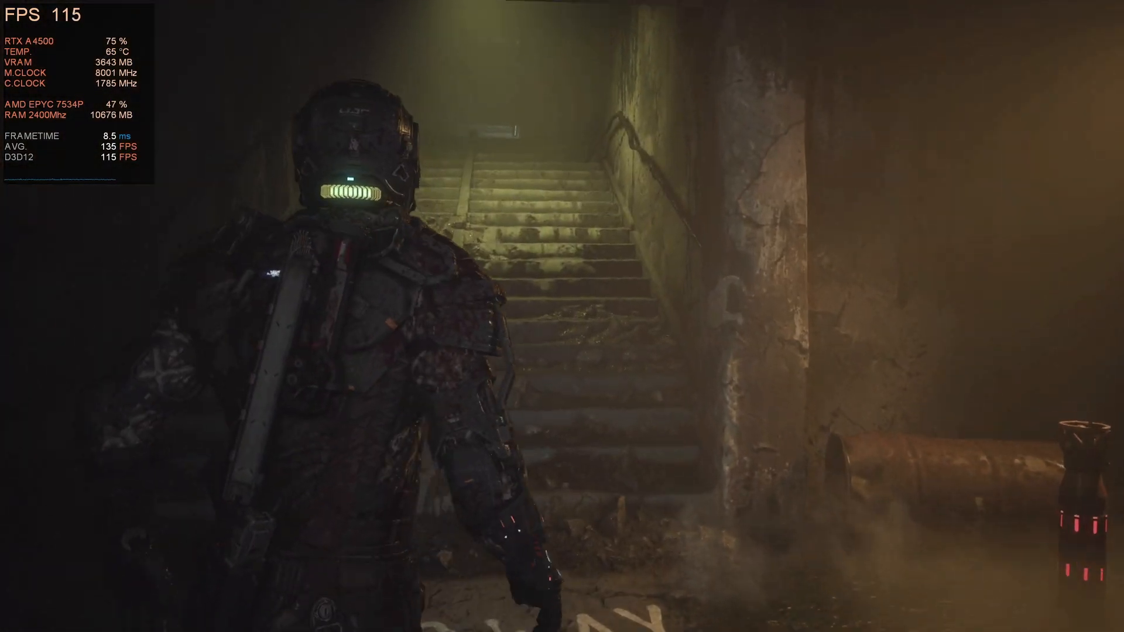
mouse_move(562, 316)
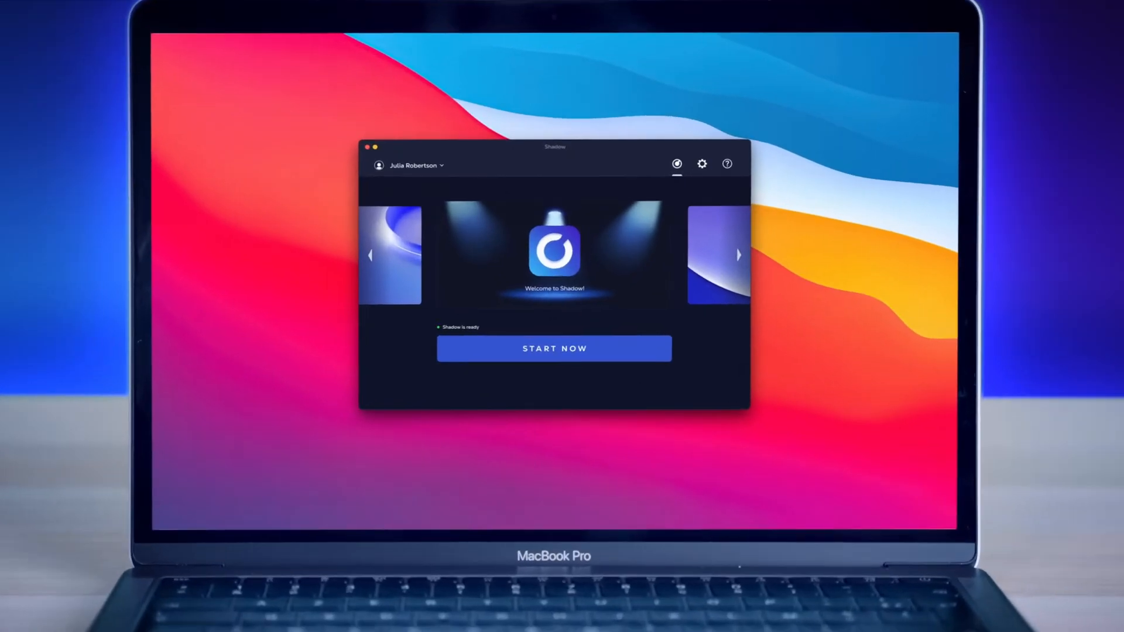
- Start the Shadow cloud PC session so the Windows desktop streams on the MacBook
left_click(554, 349)
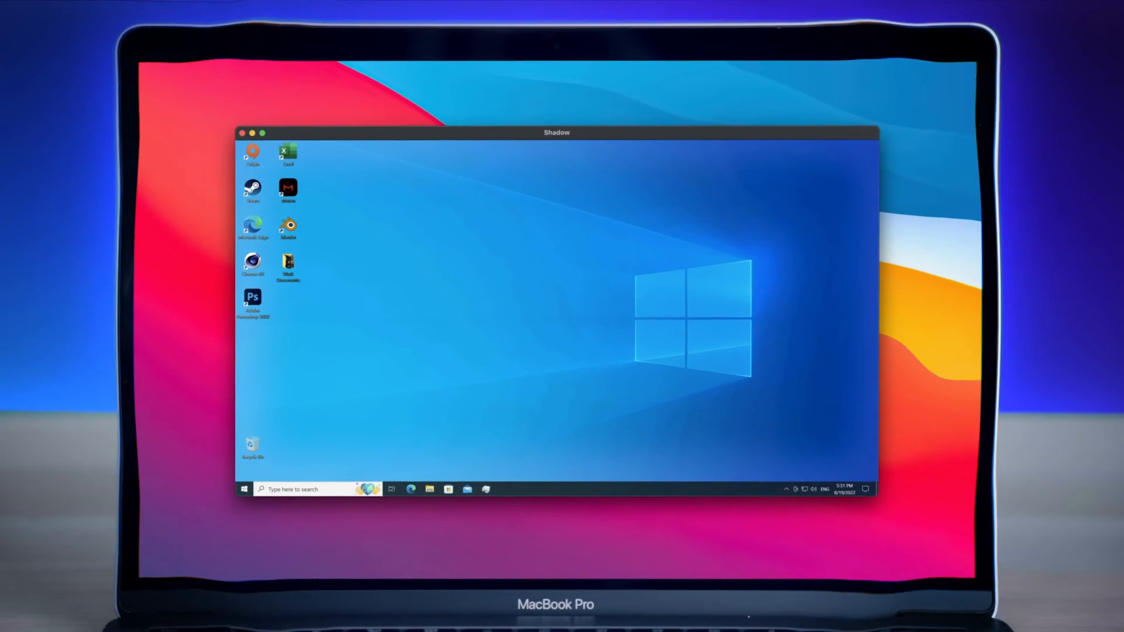